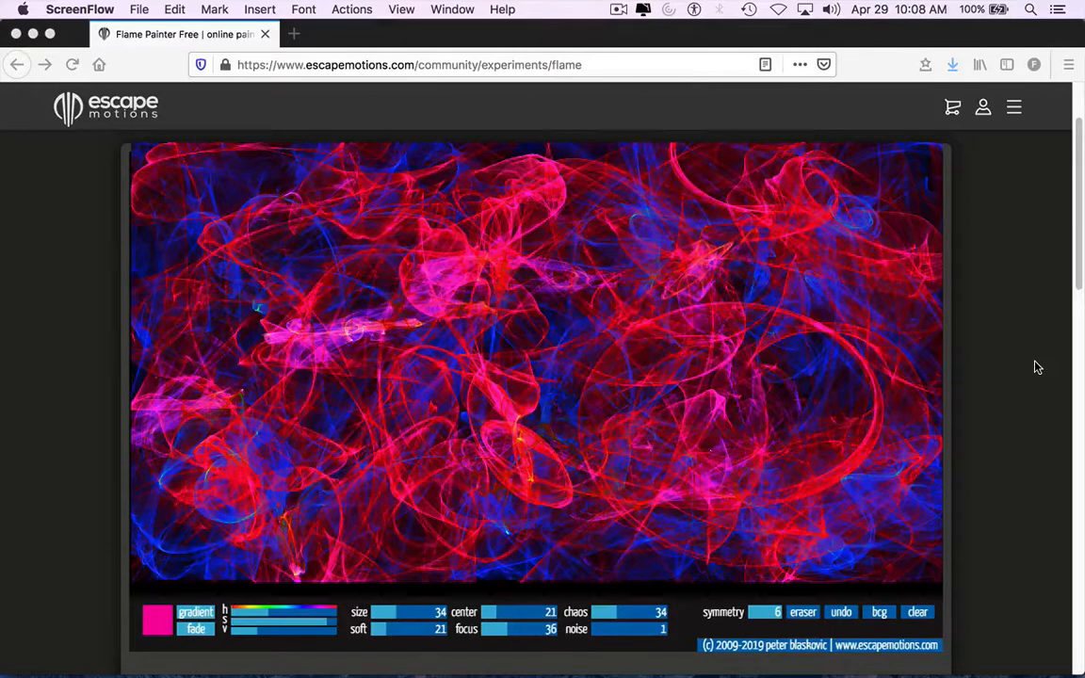
Clear the Flame Painter canvas and paint pink flame swirls, then blue strokes over them.
click(916, 613)
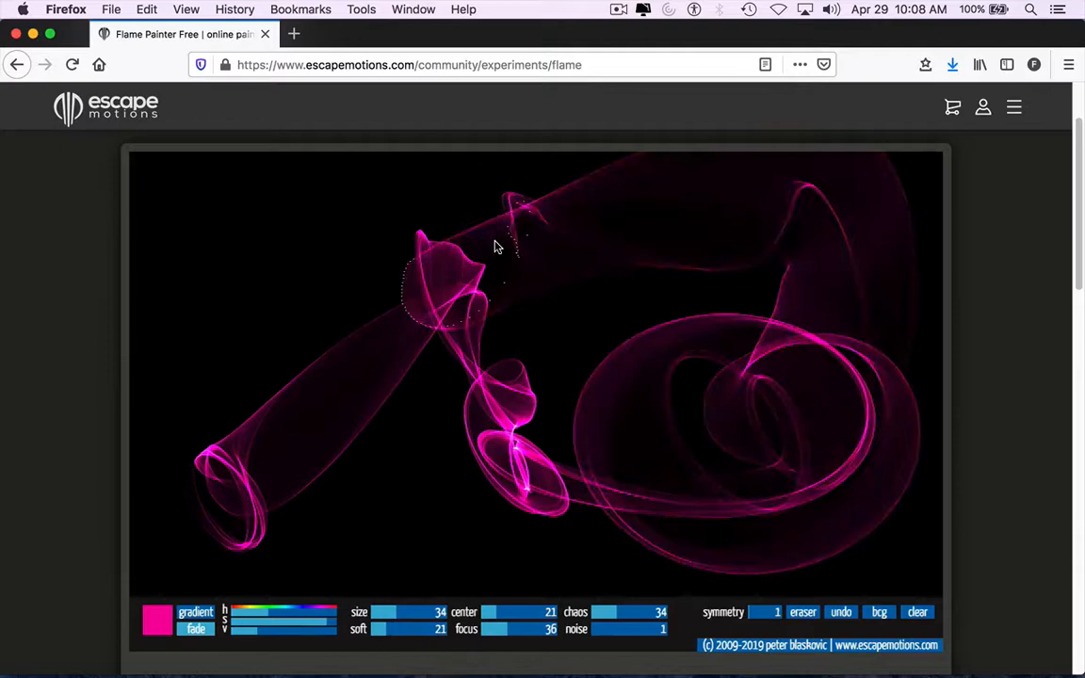
drag(498, 246, 384, 295)
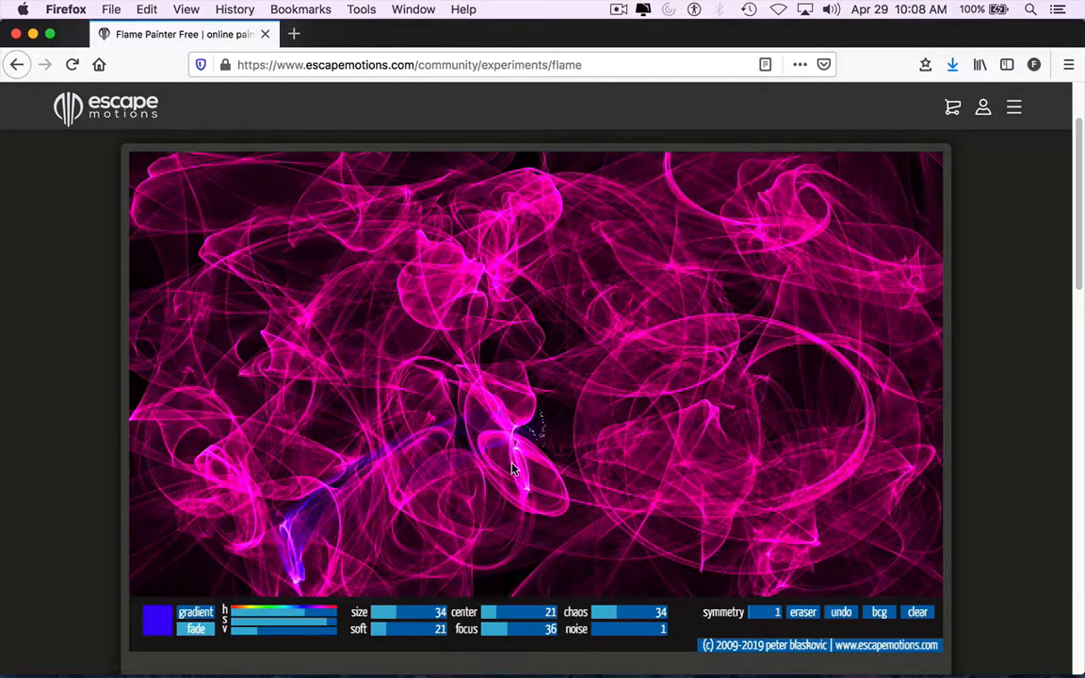
drag(513, 469, 353, 343)
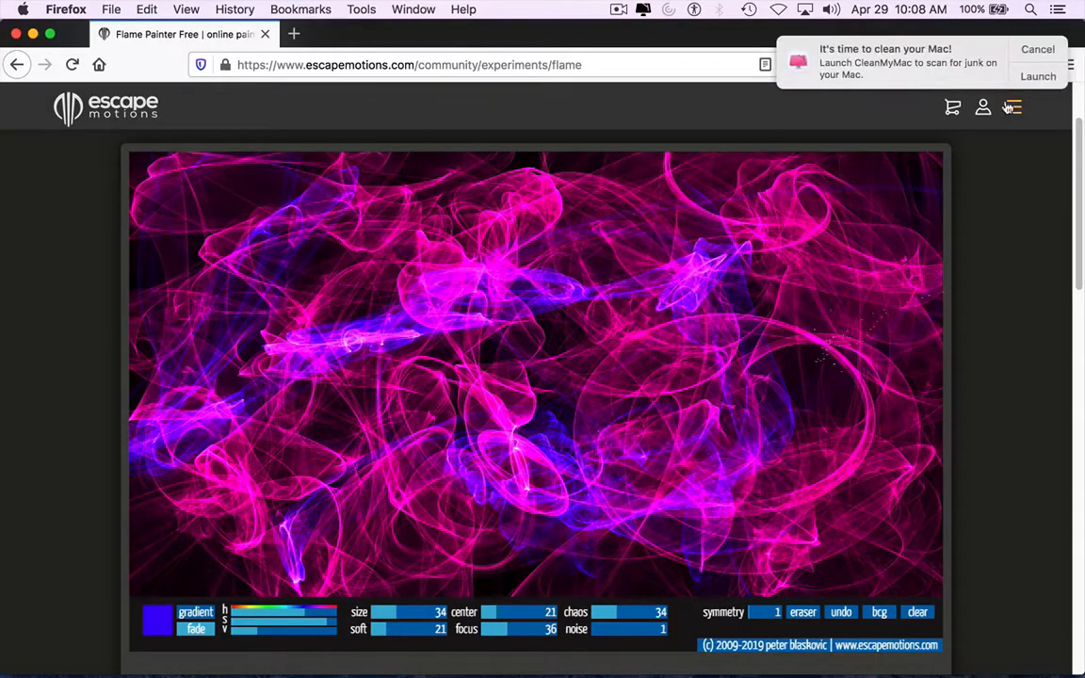
Load pixlr.com/x in Firefox to reach the Pixlr X home page.
click(1037, 49)
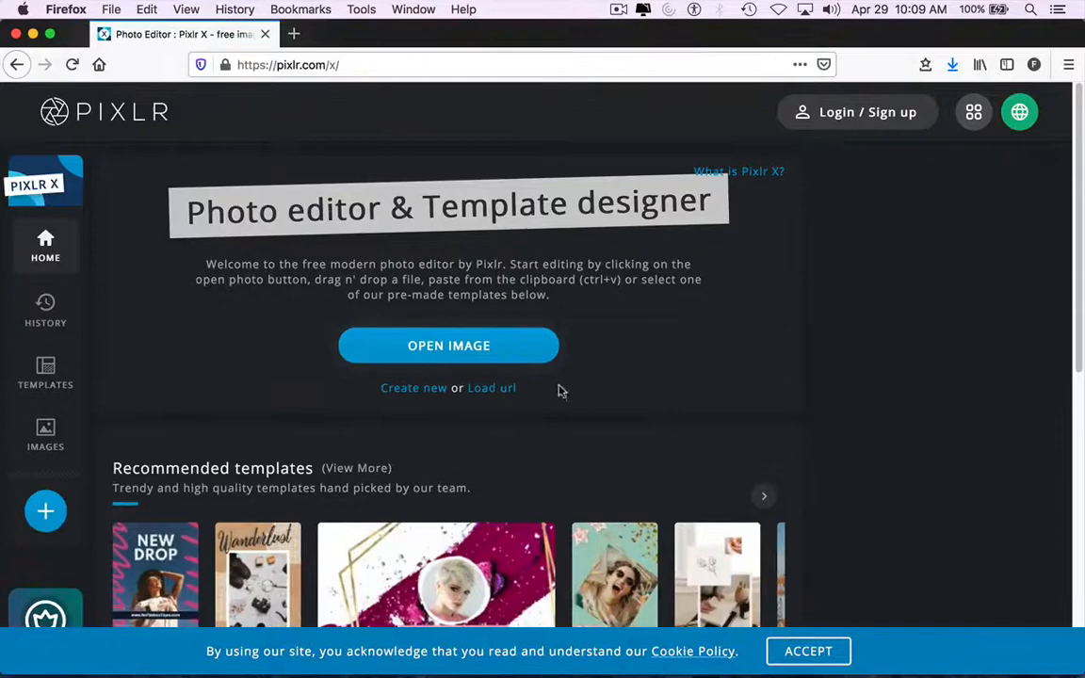
mouse_move(476, 353)
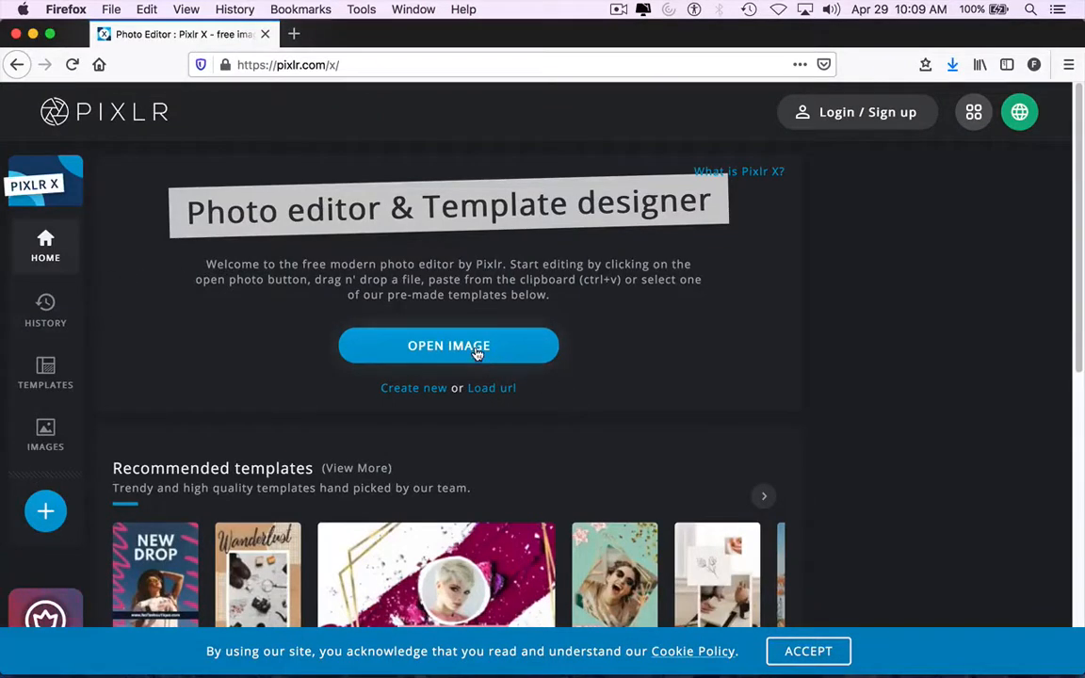
Open the latest Desktop screenshot of the pink-and-blue flame painting in the editor.
click(448, 346)
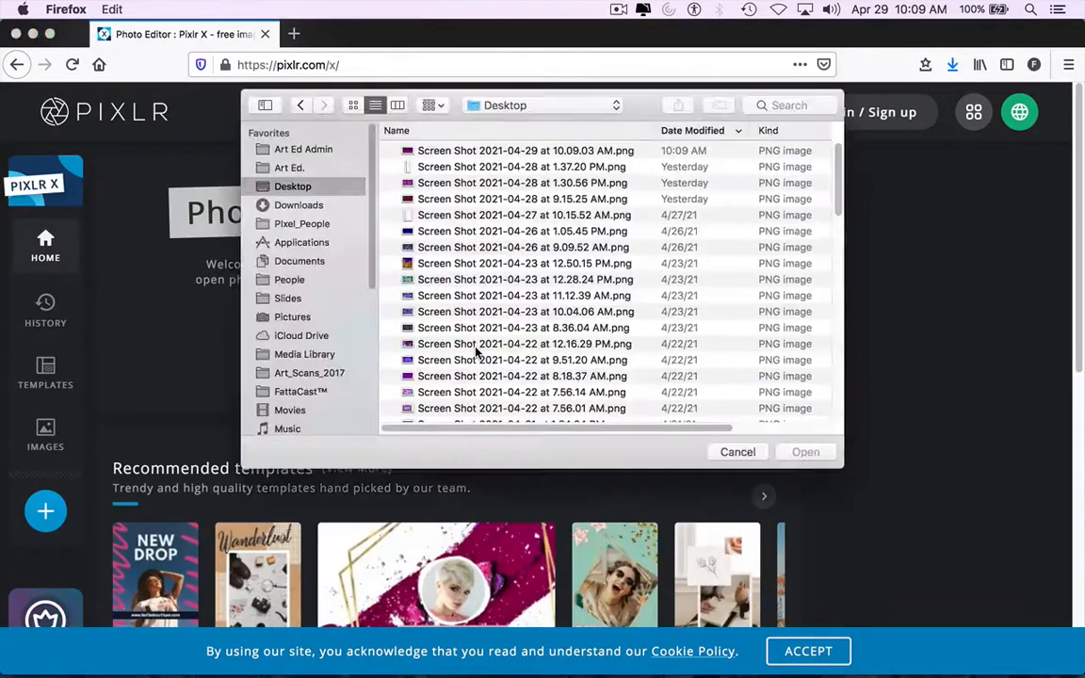
click(525, 151)
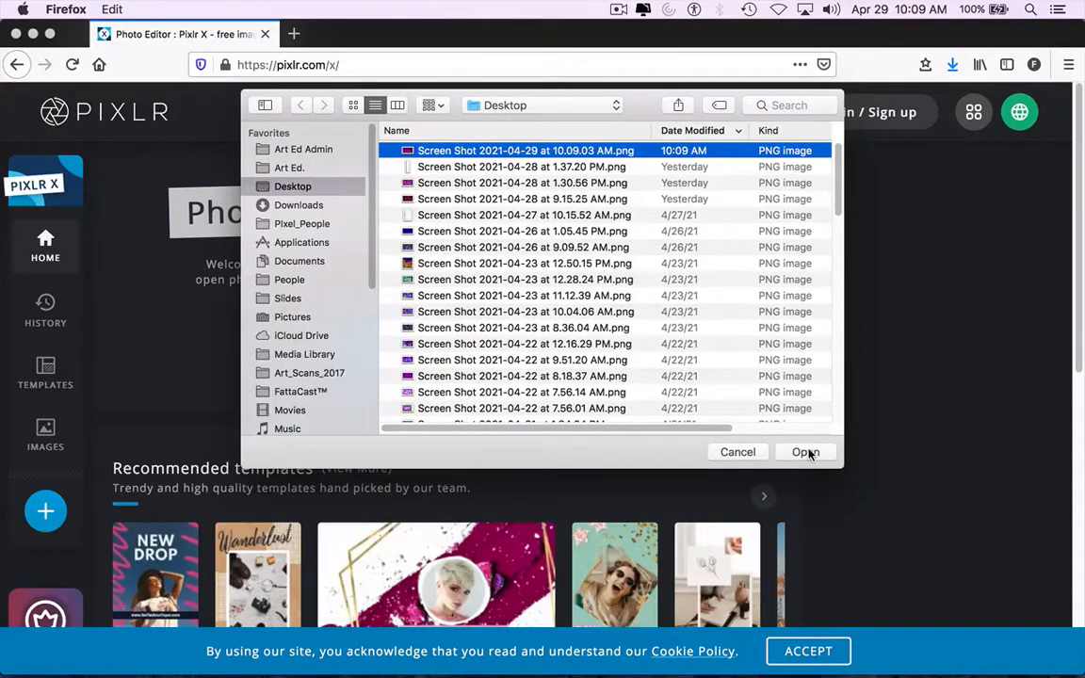
click(805, 452)
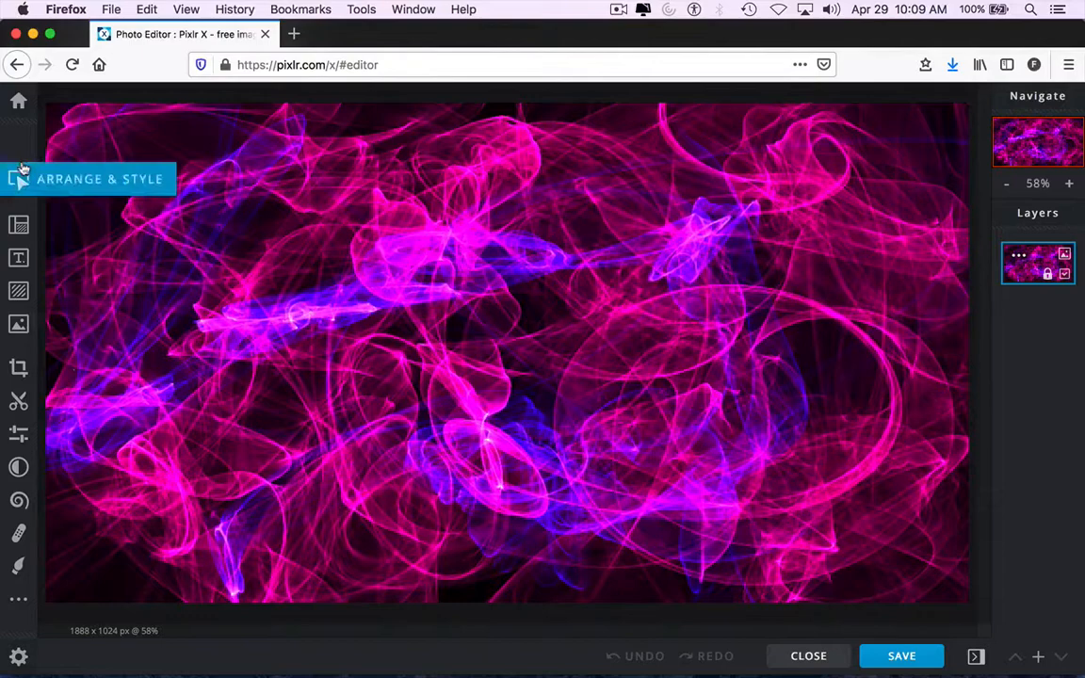
mouse_move(19, 320)
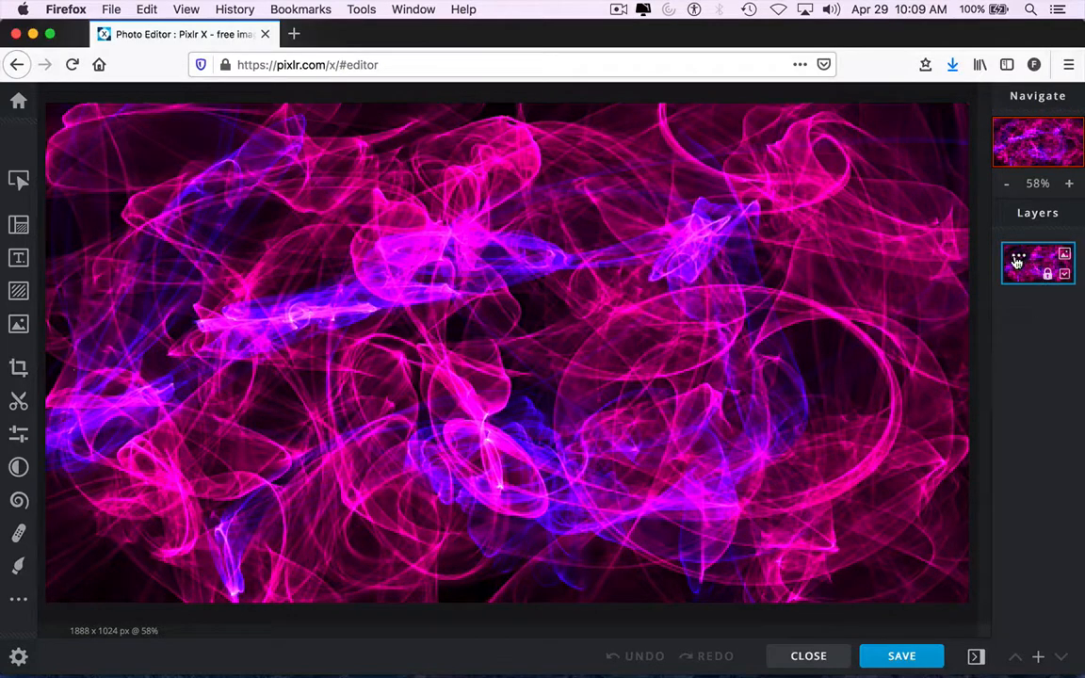
mouse_move(1018, 264)
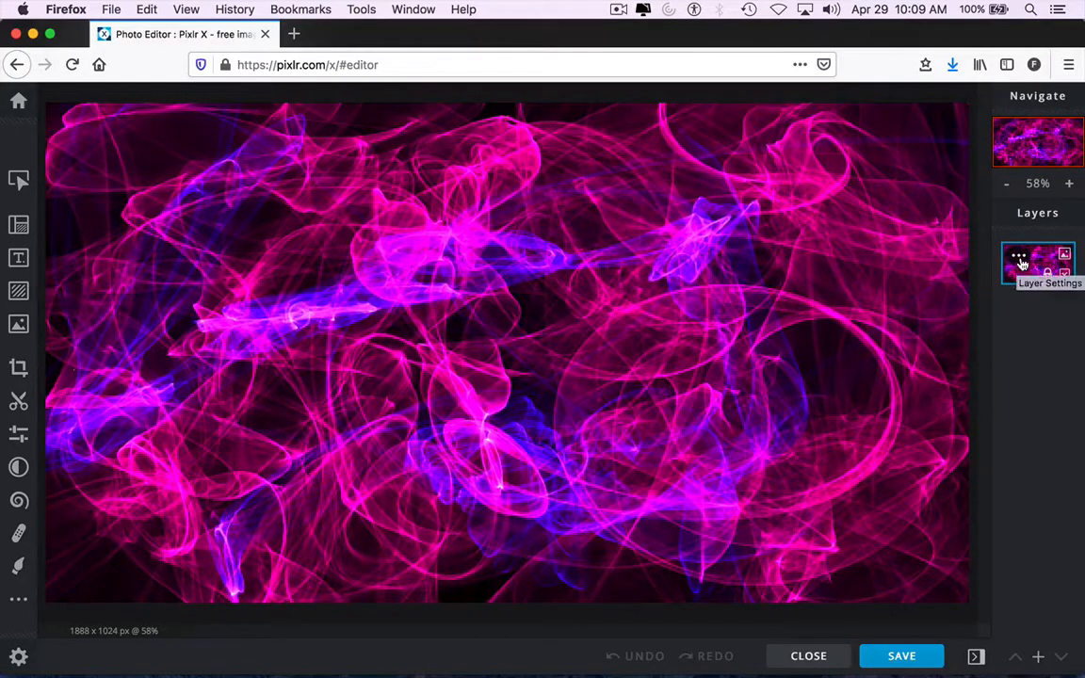
mouse_move(985, 276)
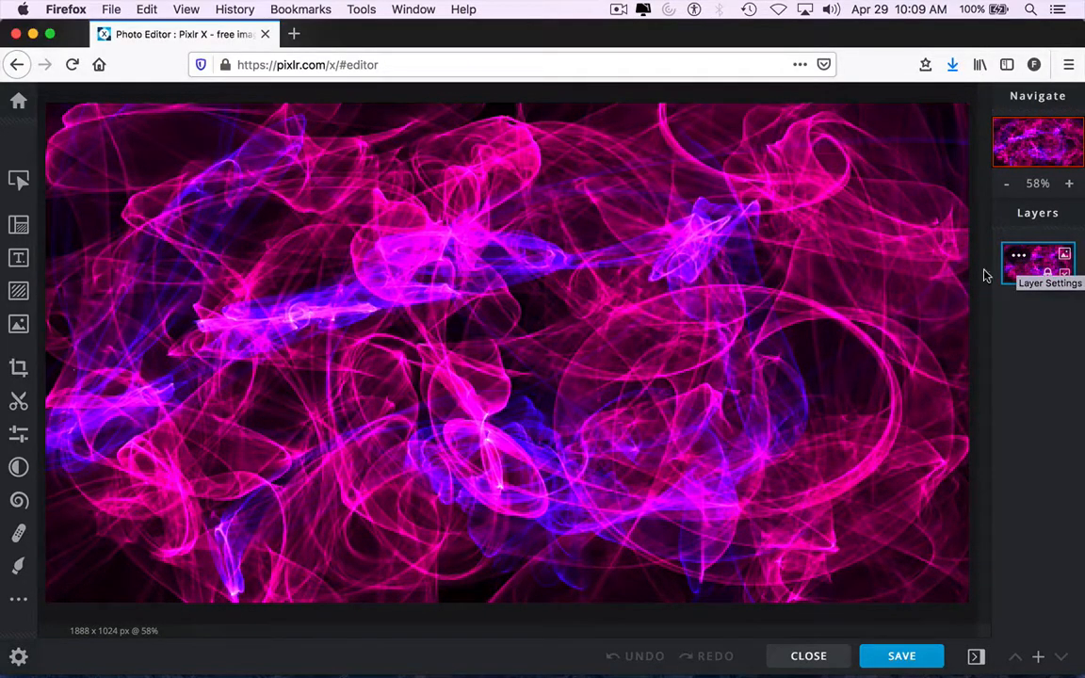
mouse_move(18, 324)
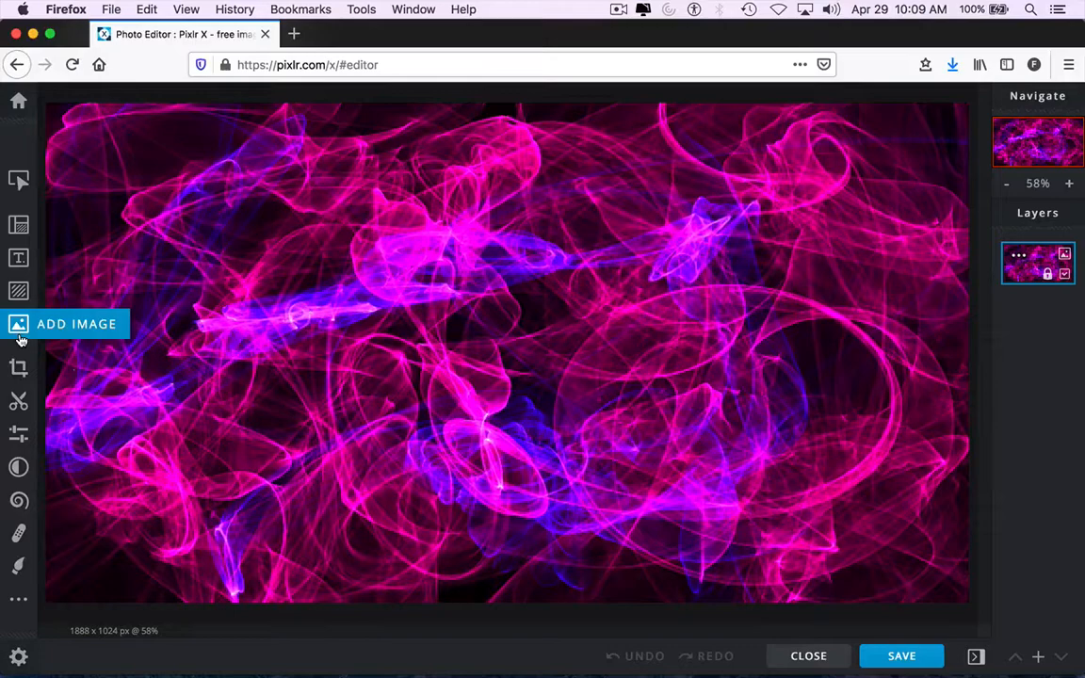
Add Screen Shot 2021-04-26 at 1.05.45 PM.png as a new layer.
click(76, 324)
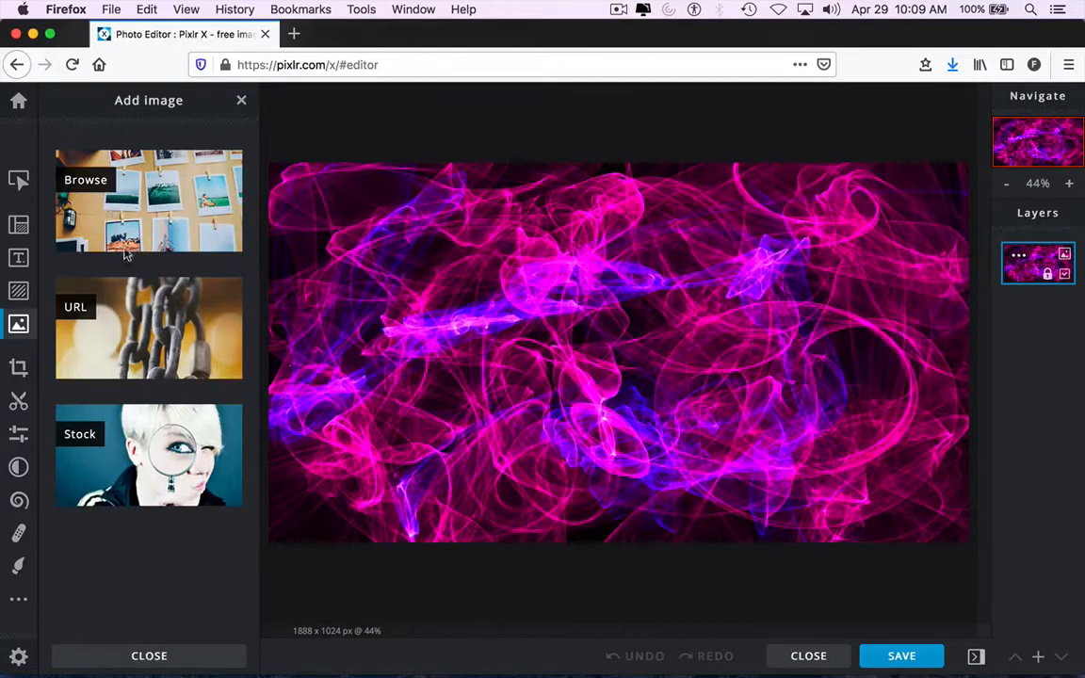
mouse_move(197, 257)
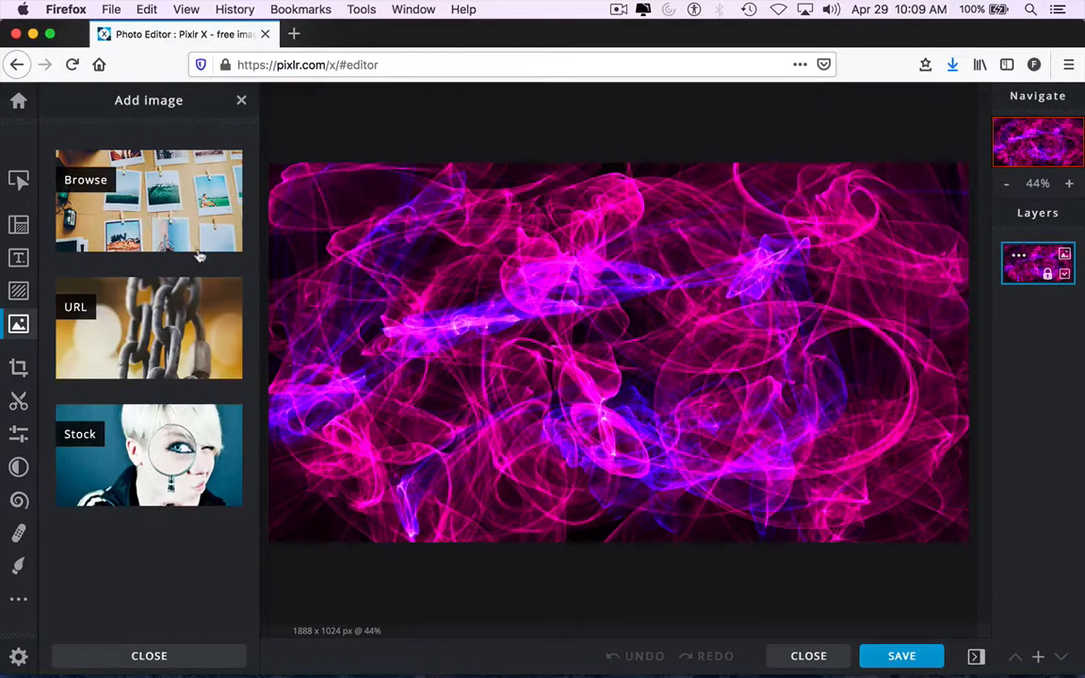
mouse_move(133, 471)
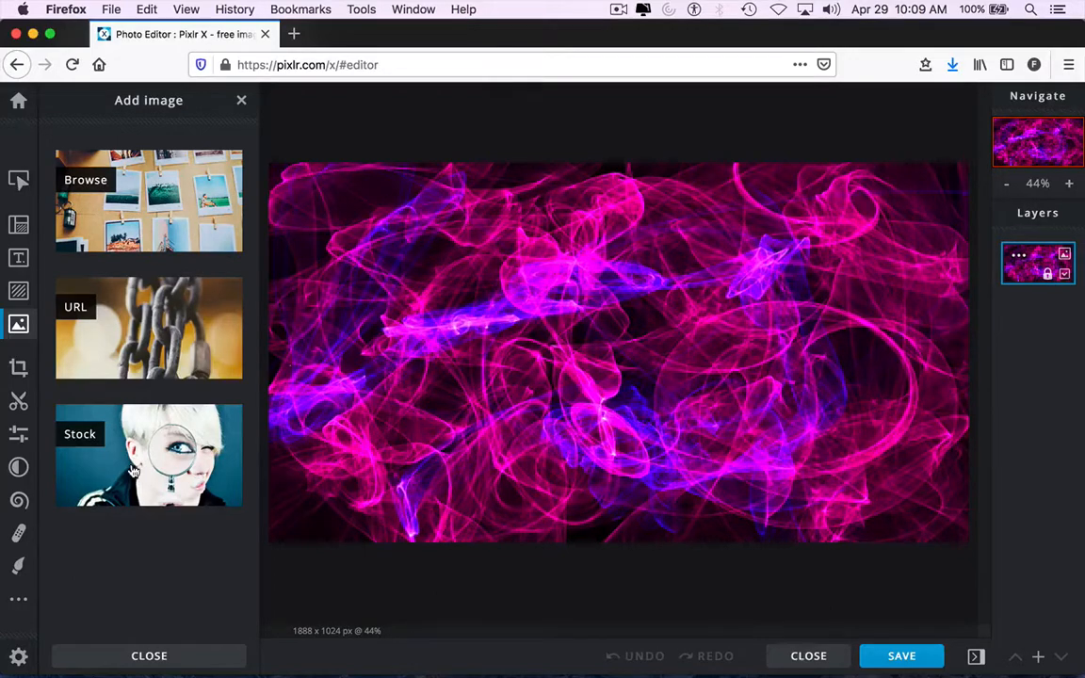
click(148, 199)
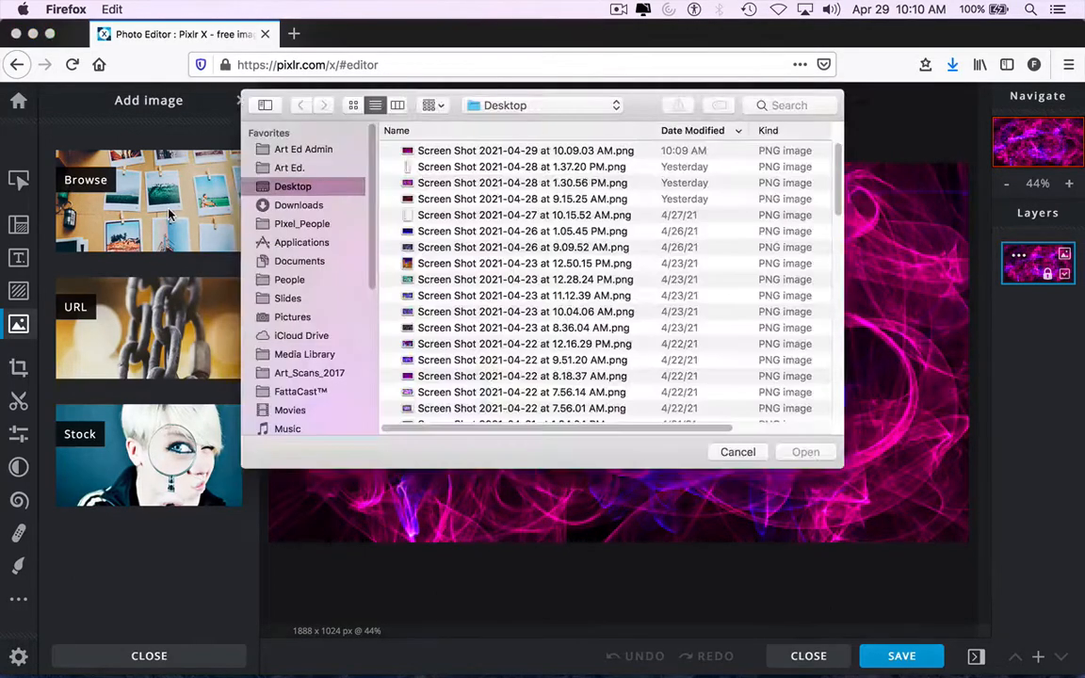
mouse_move(457, 235)
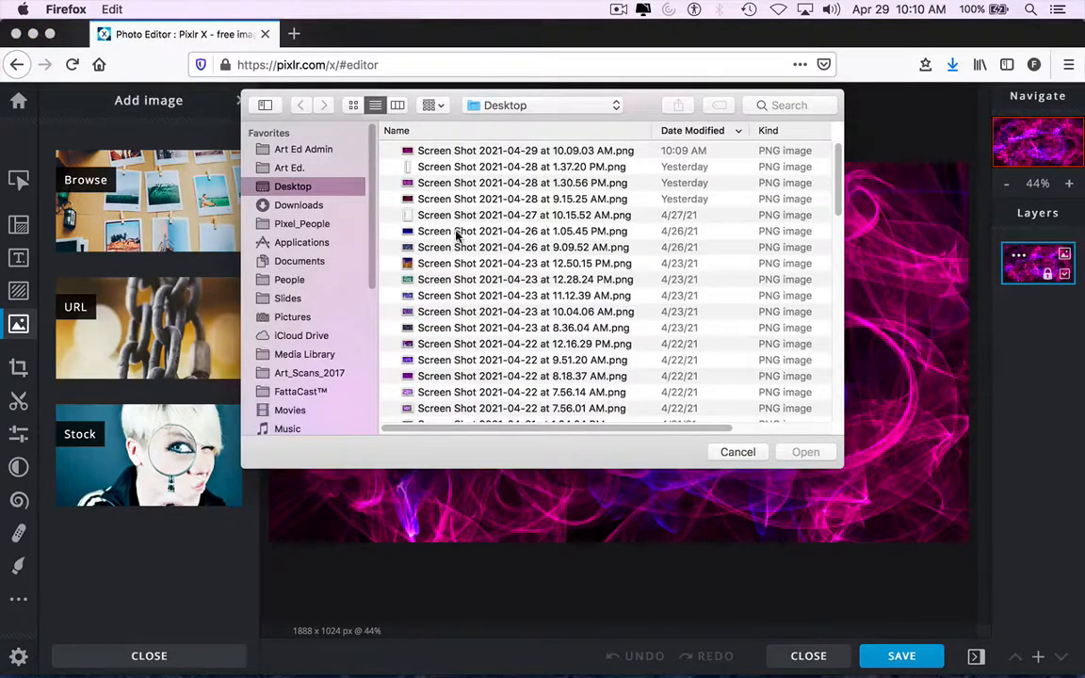
click(525, 231)
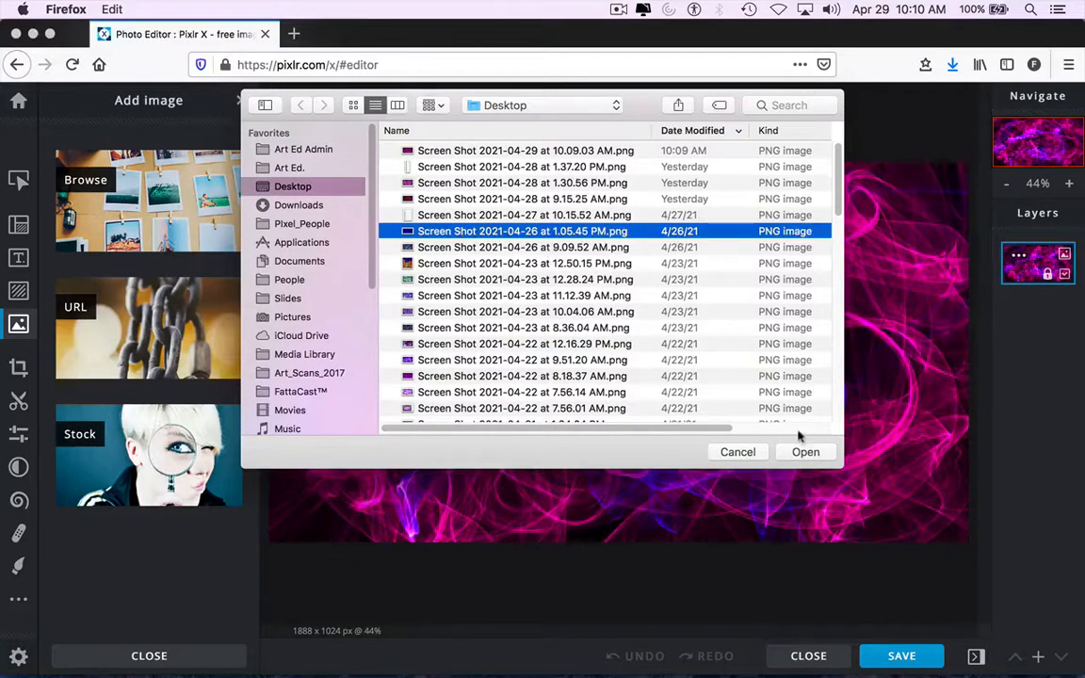
click(805, 451)
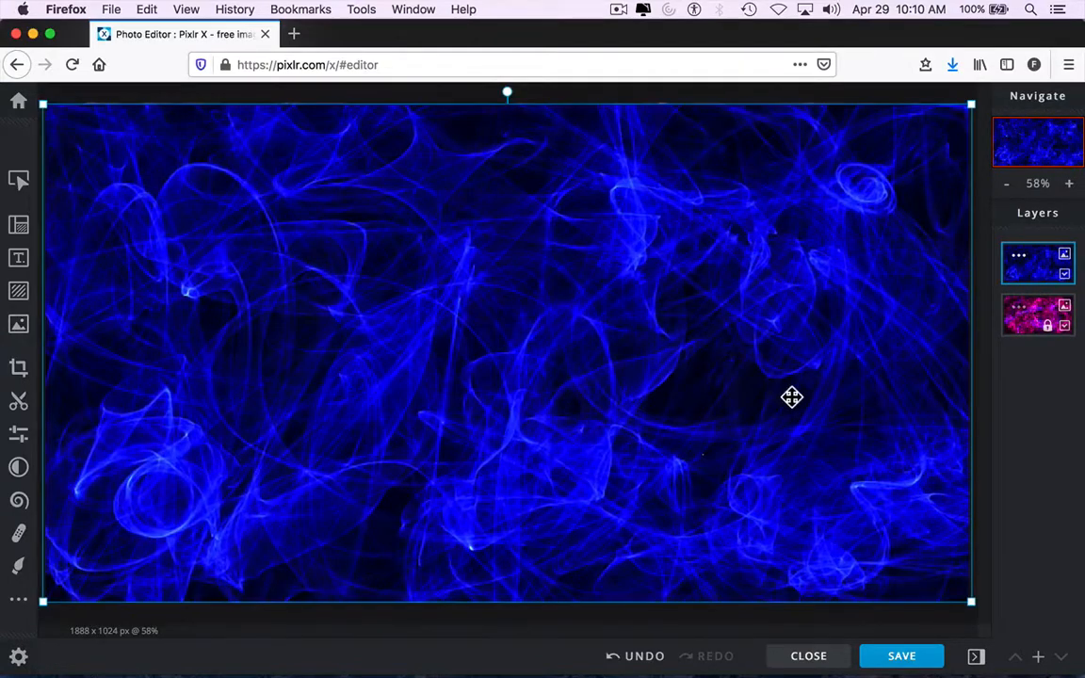
drag(791, 397, 601, 402)
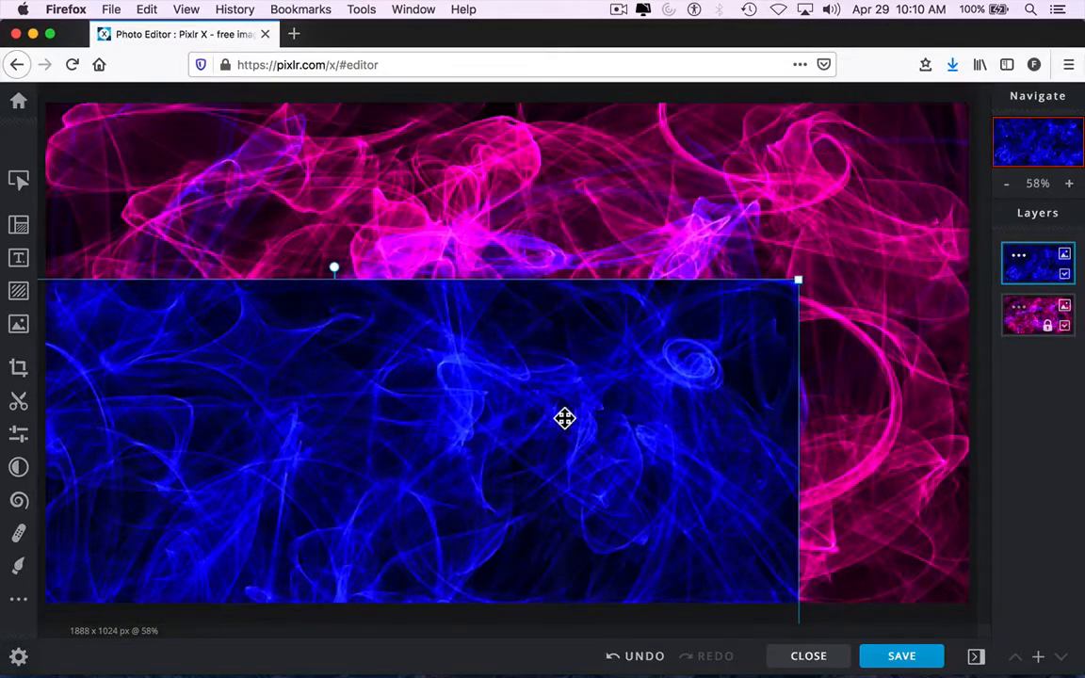
drag(564, 418, 732, 238)
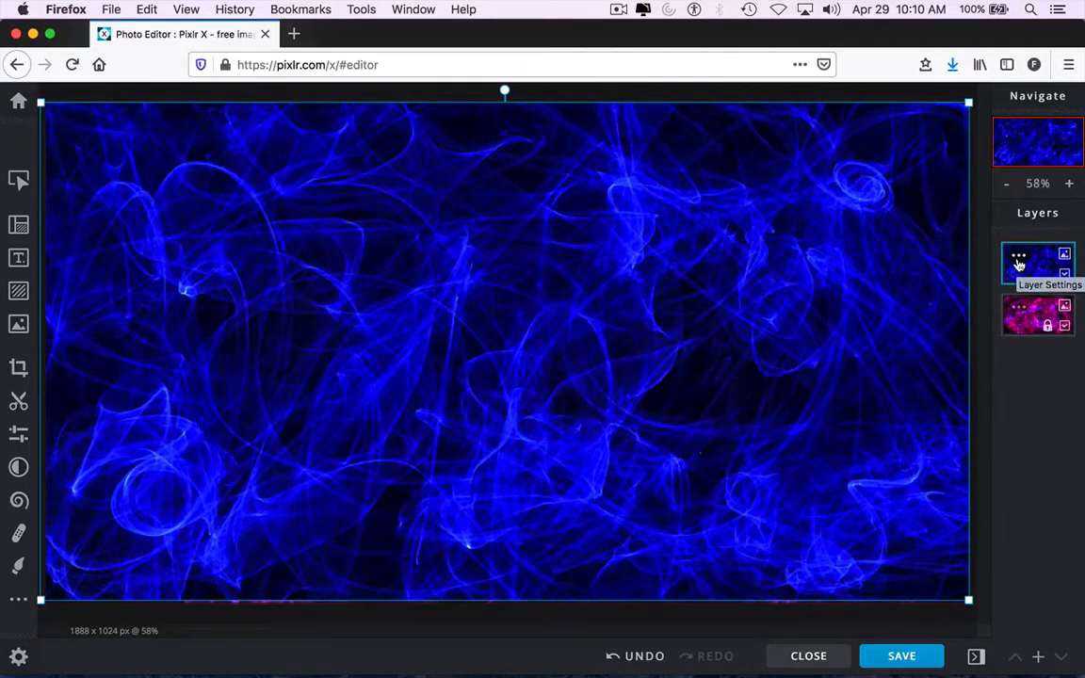
Try the Multiply, Screen, Overlay, Darken and Lighten blend modes on the blue layer.
click(1017, 262)
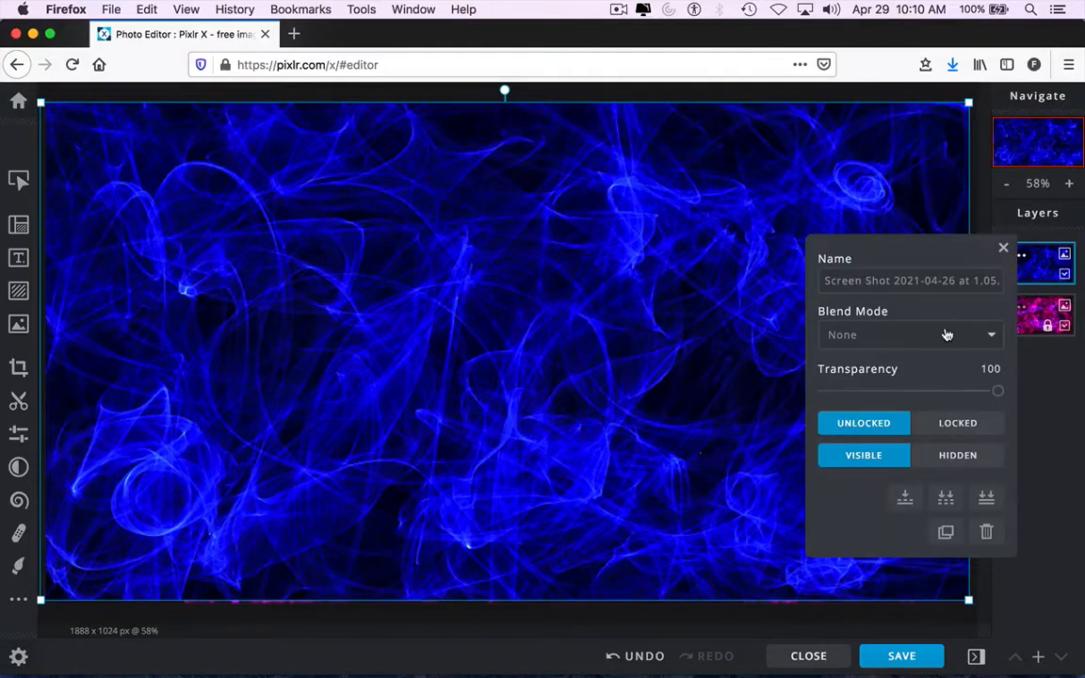
click(910, 335)
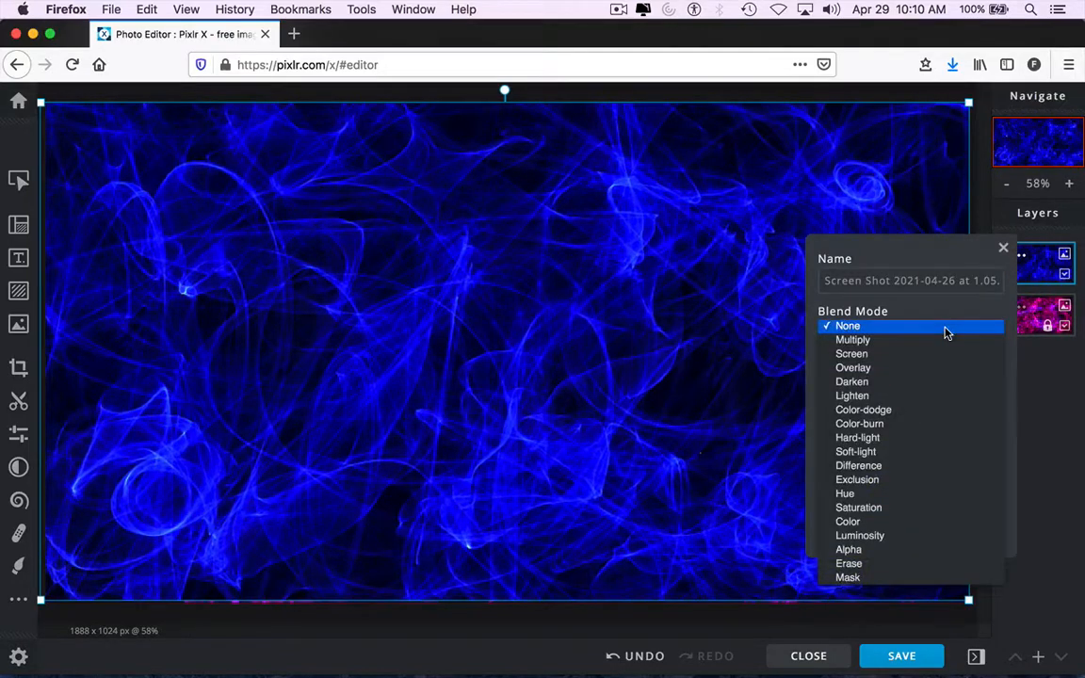
click(852, 340)
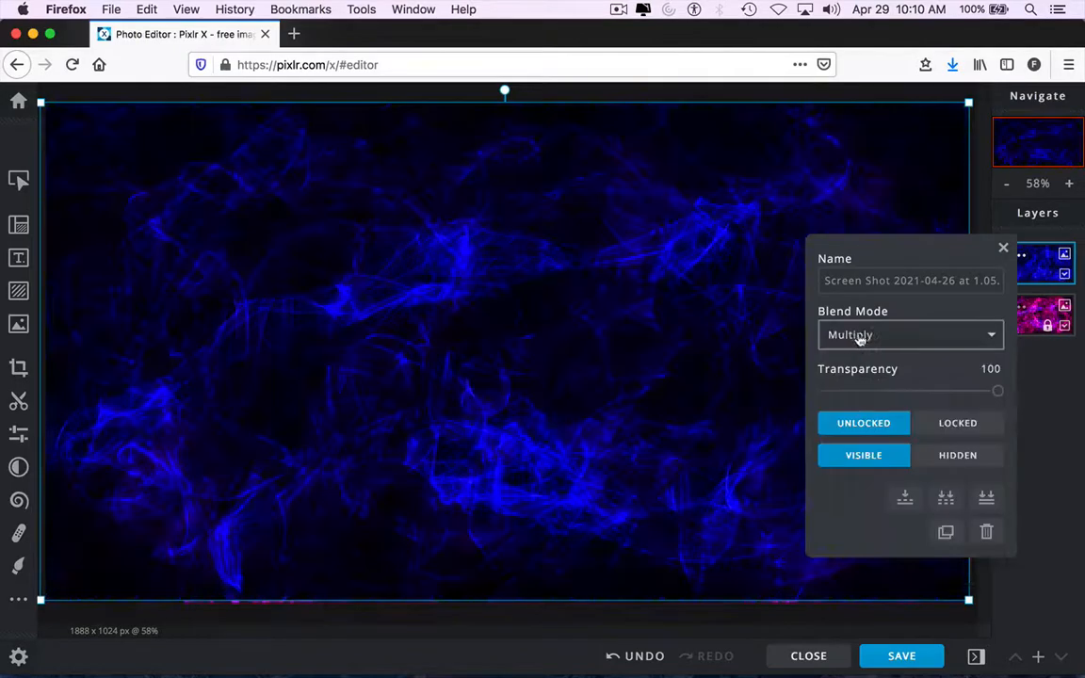
click(909, 335)
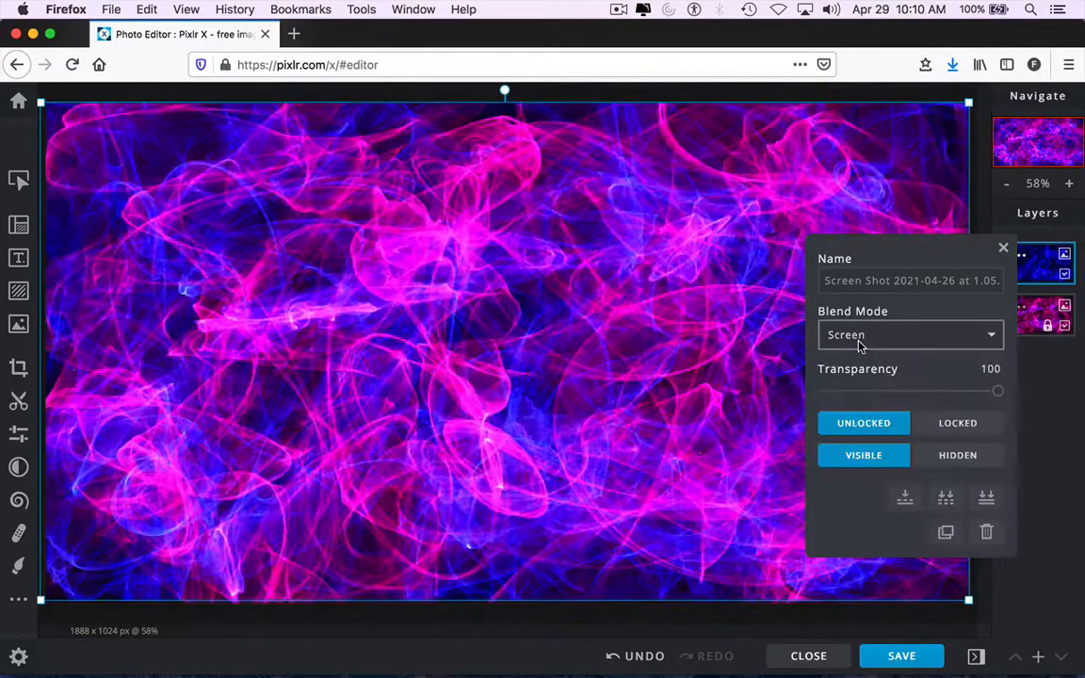
click(909, 334)
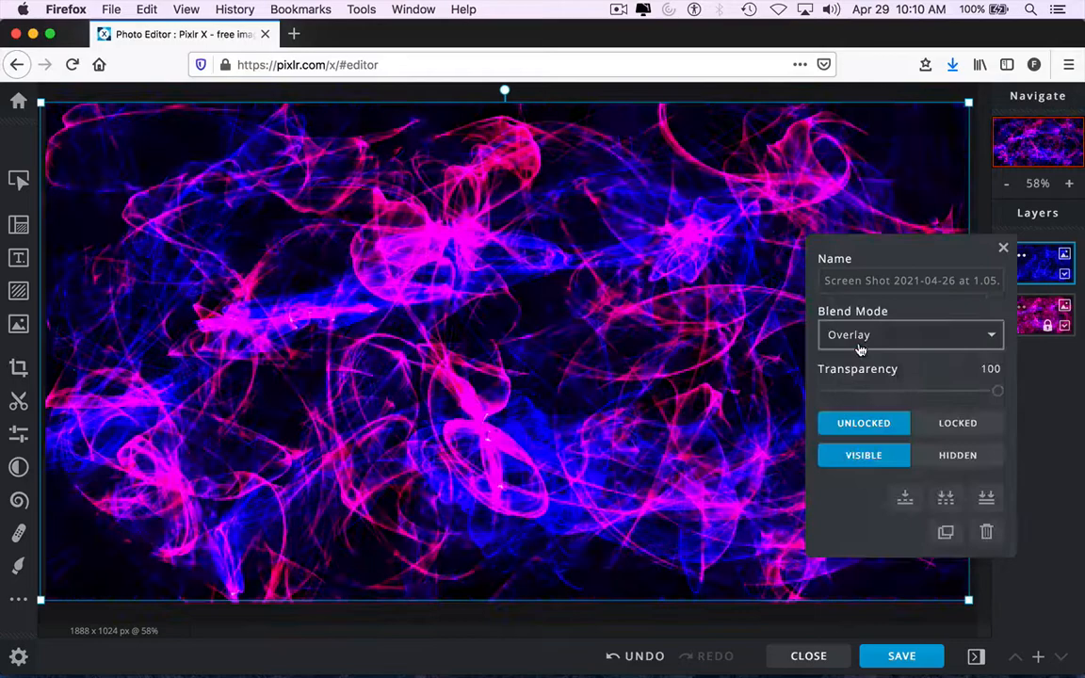
click(909, 334)
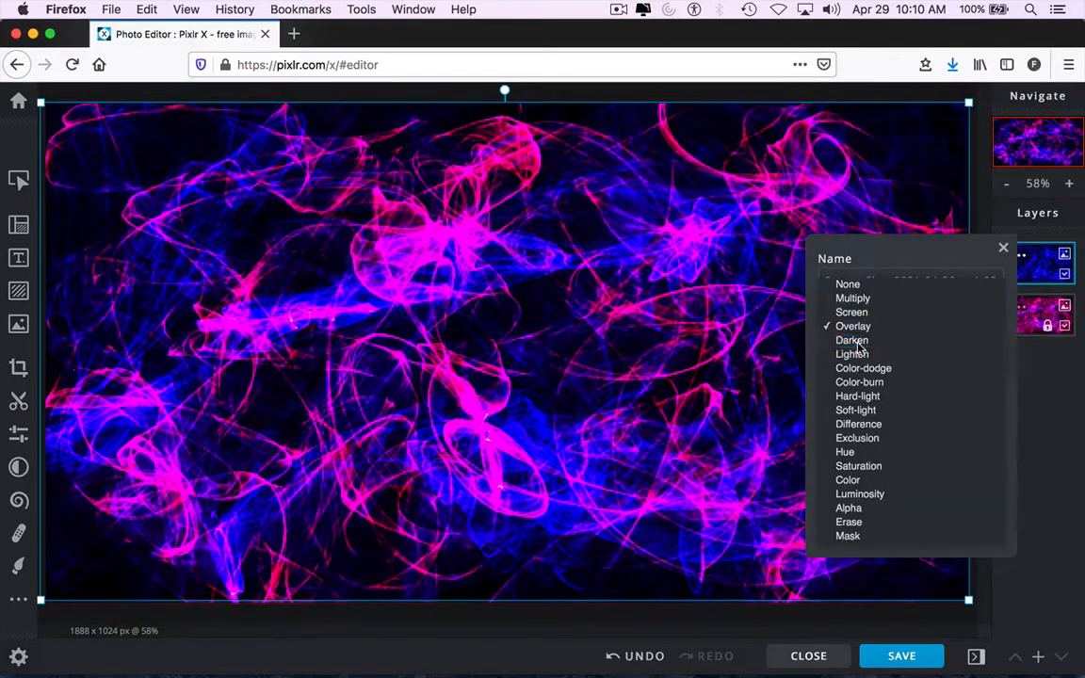
click(851, 340)
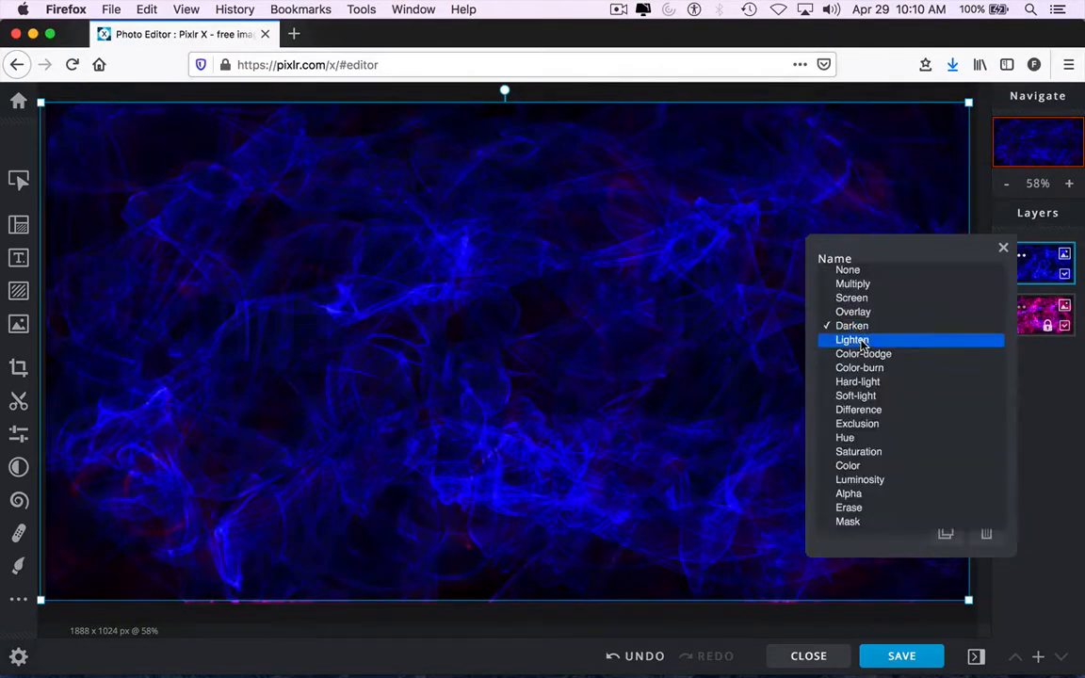
click(852, 340)
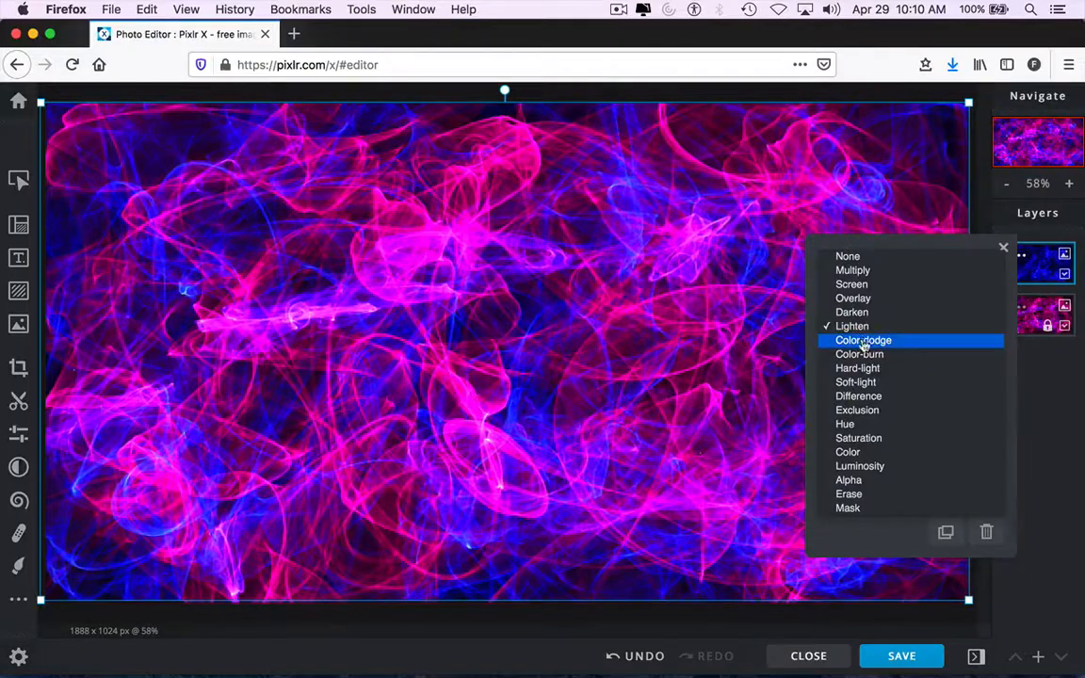
Try Color-dodge through Saturation blends, then set the blue layer to Difference.
click(863, 340)
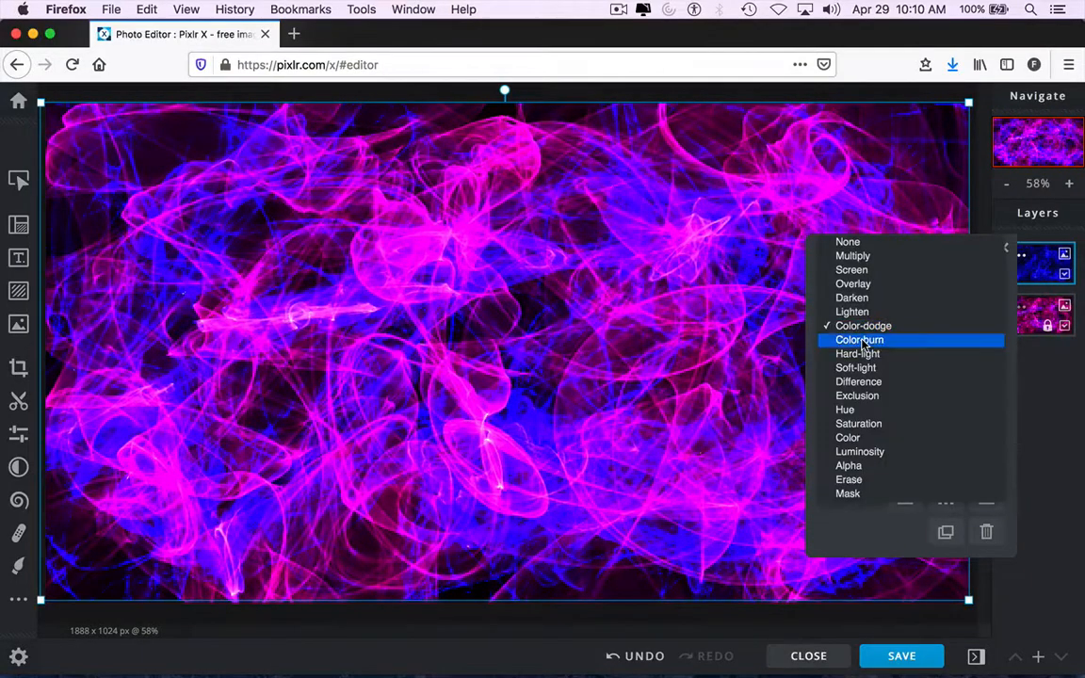
click(858, 353)
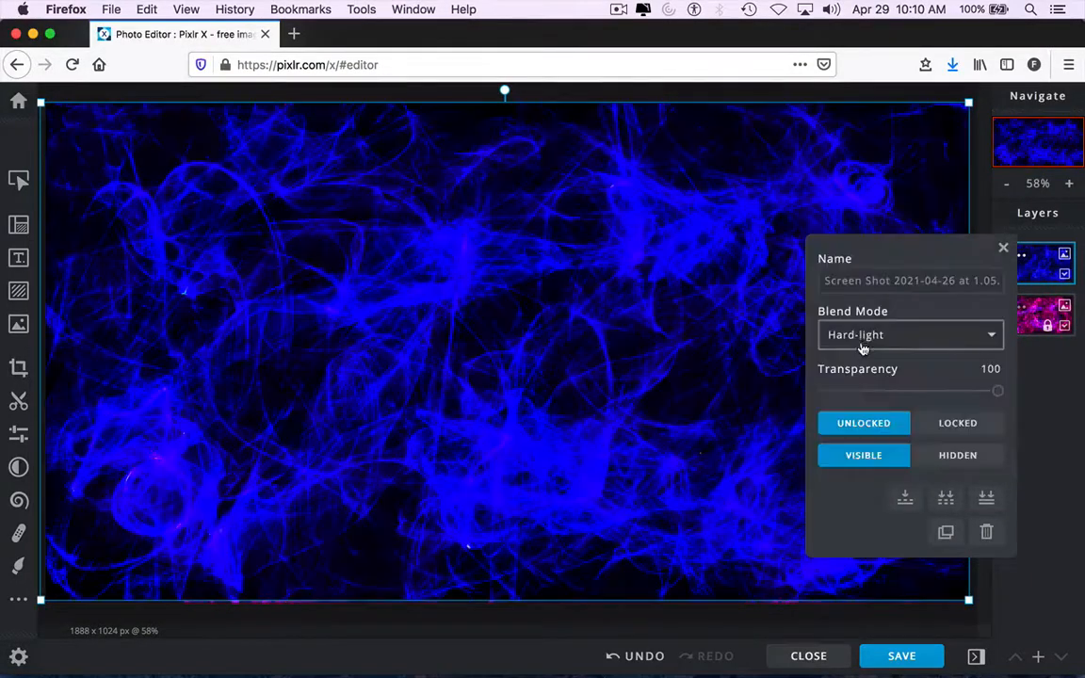
click(909, 335)
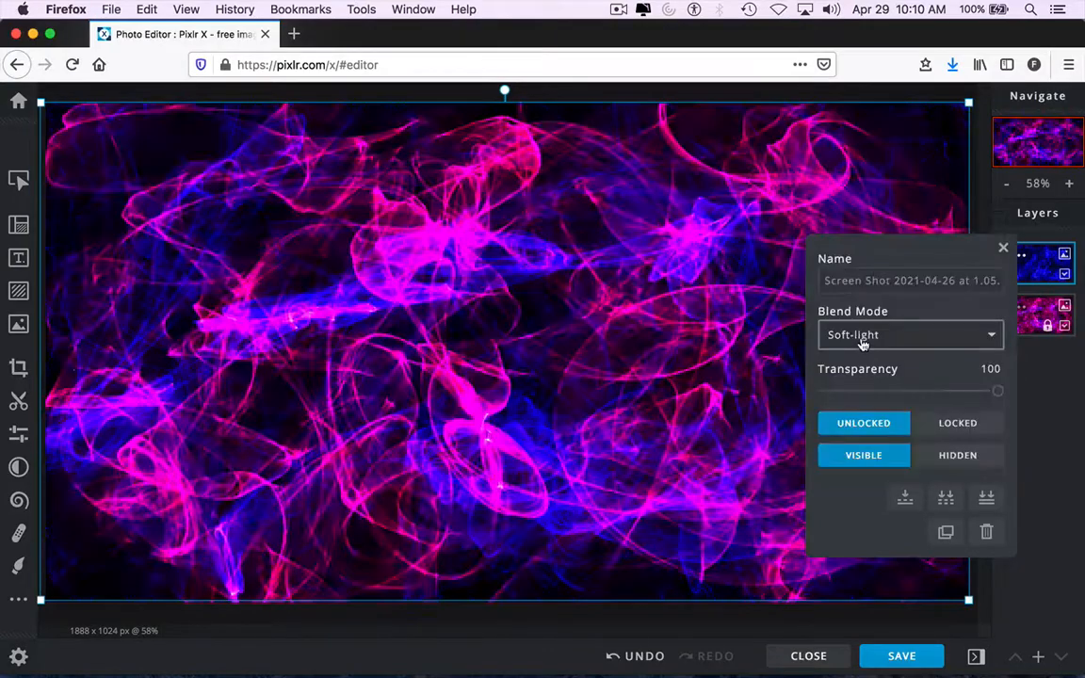
click(909, 334)
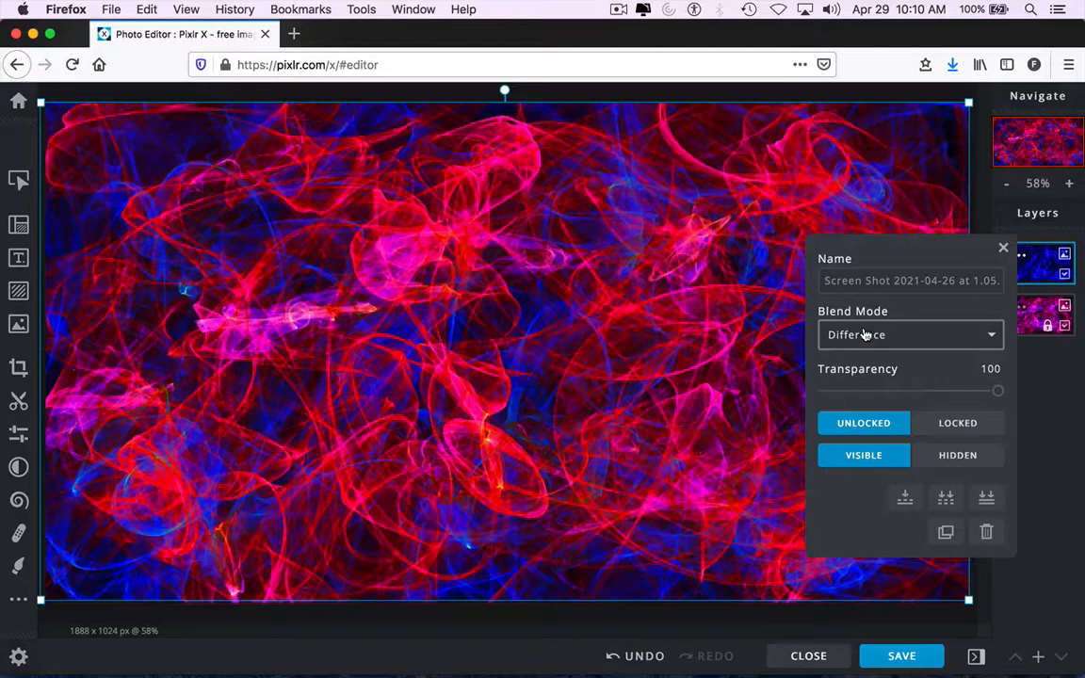
click(909, 334)
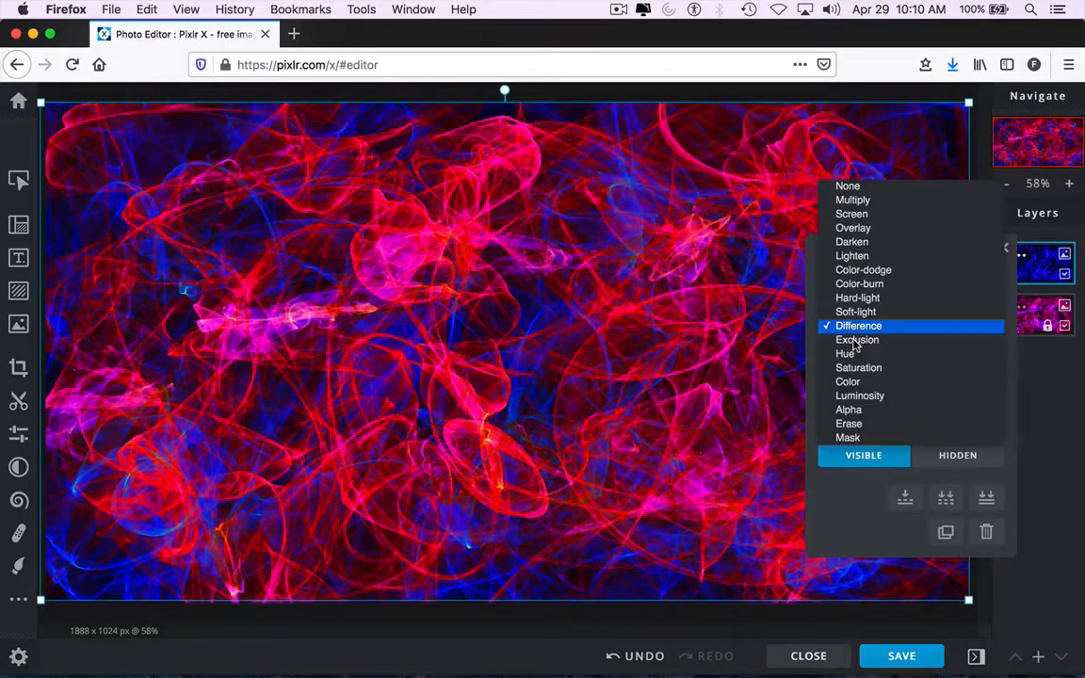
click(857, 339)
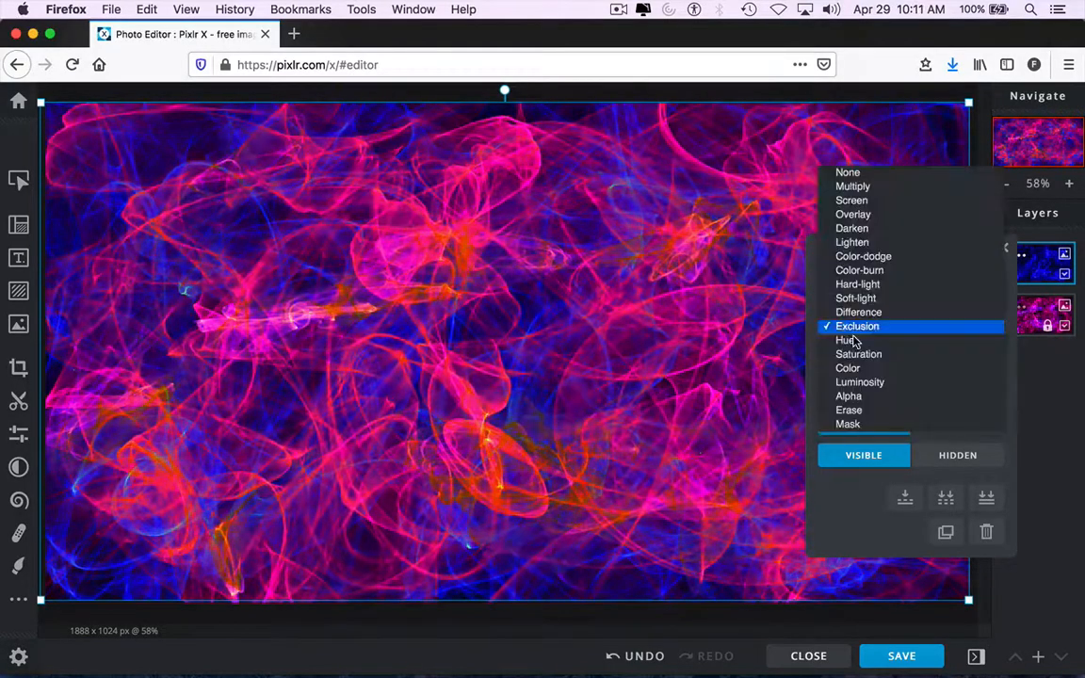
click(845, 340)
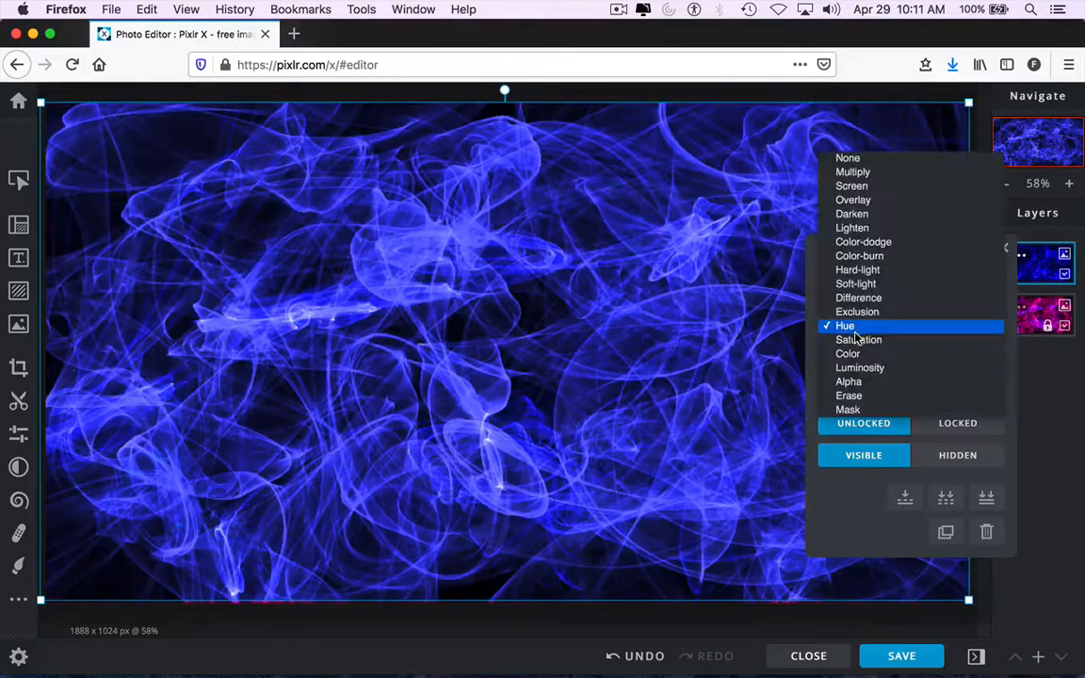
click(858, 340)
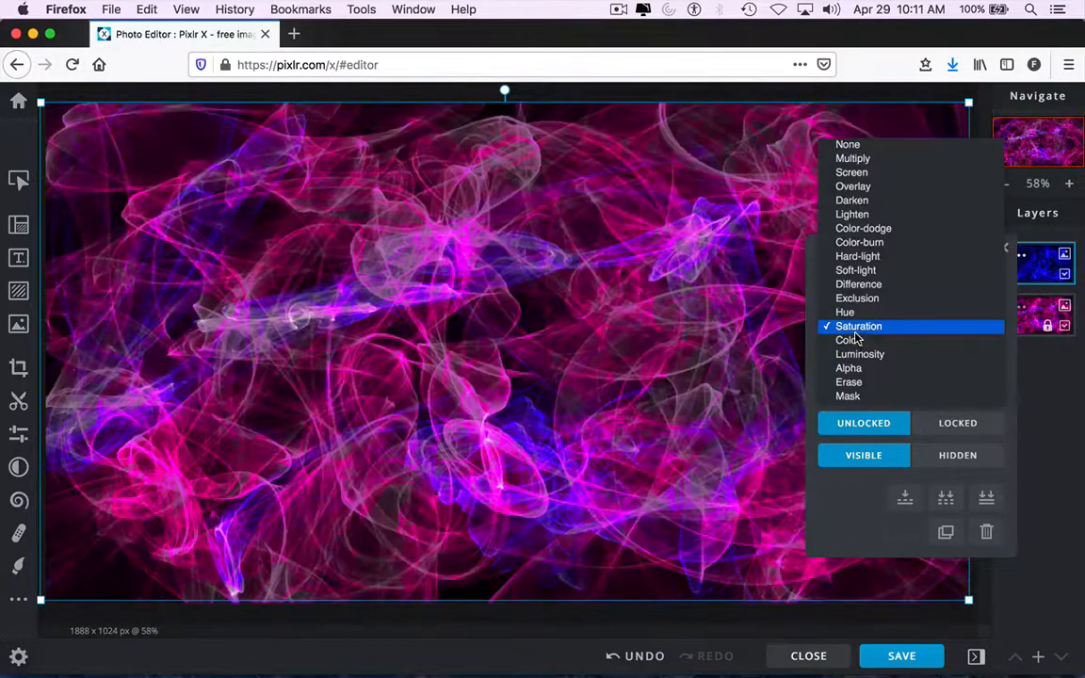
click(858, 284)
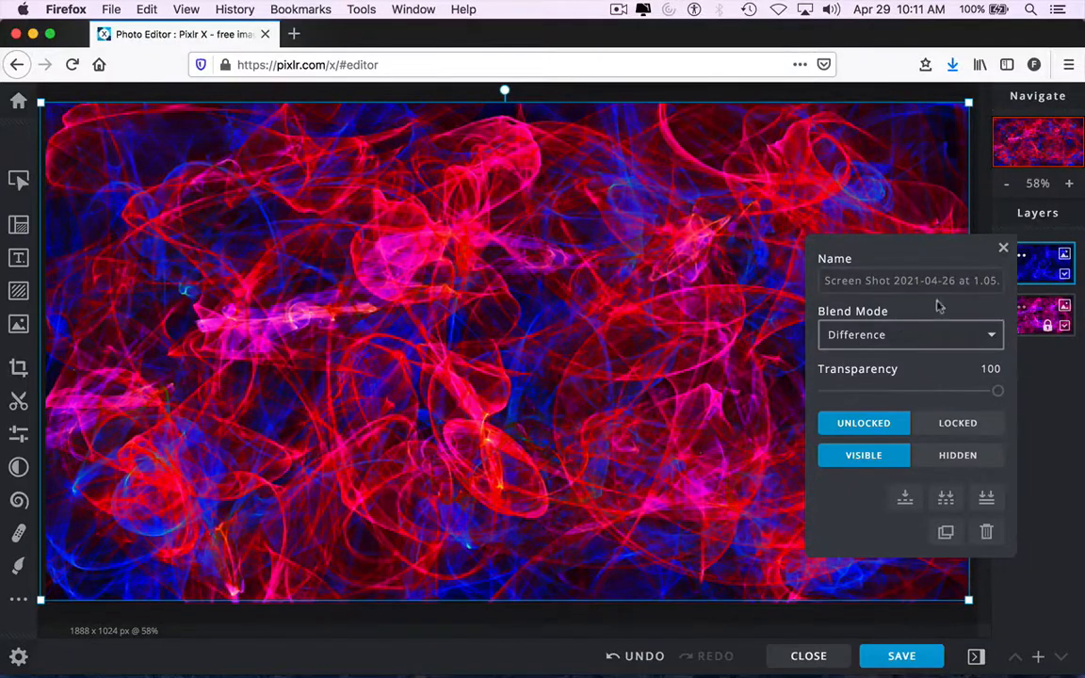
click(1003, 248)
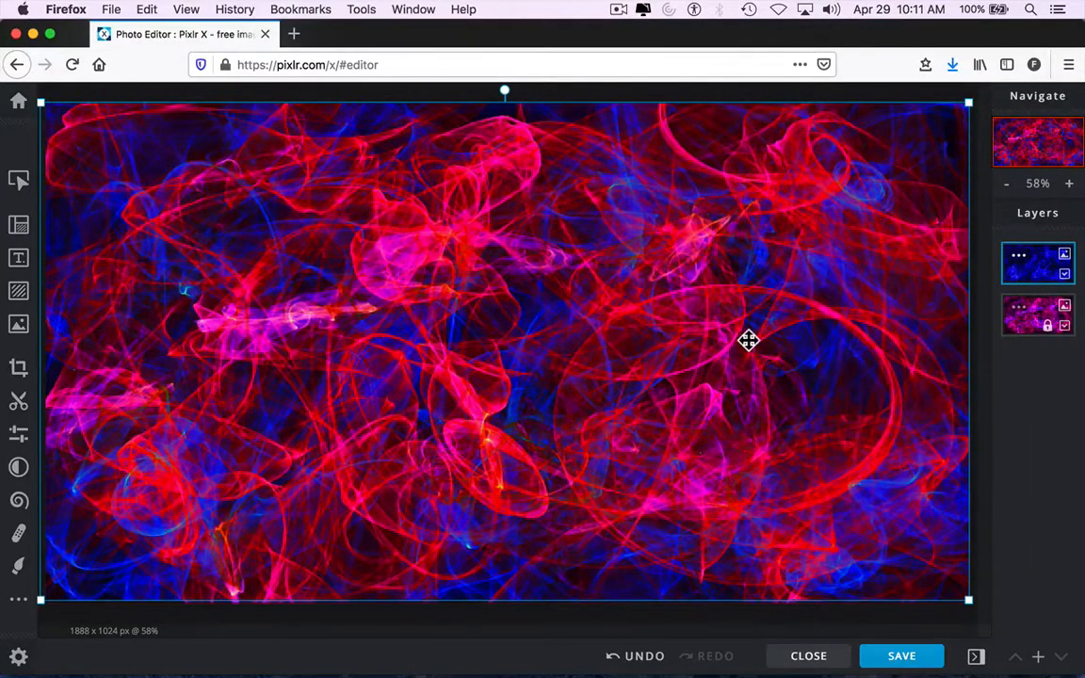
drag(749, 341, 541, 461)
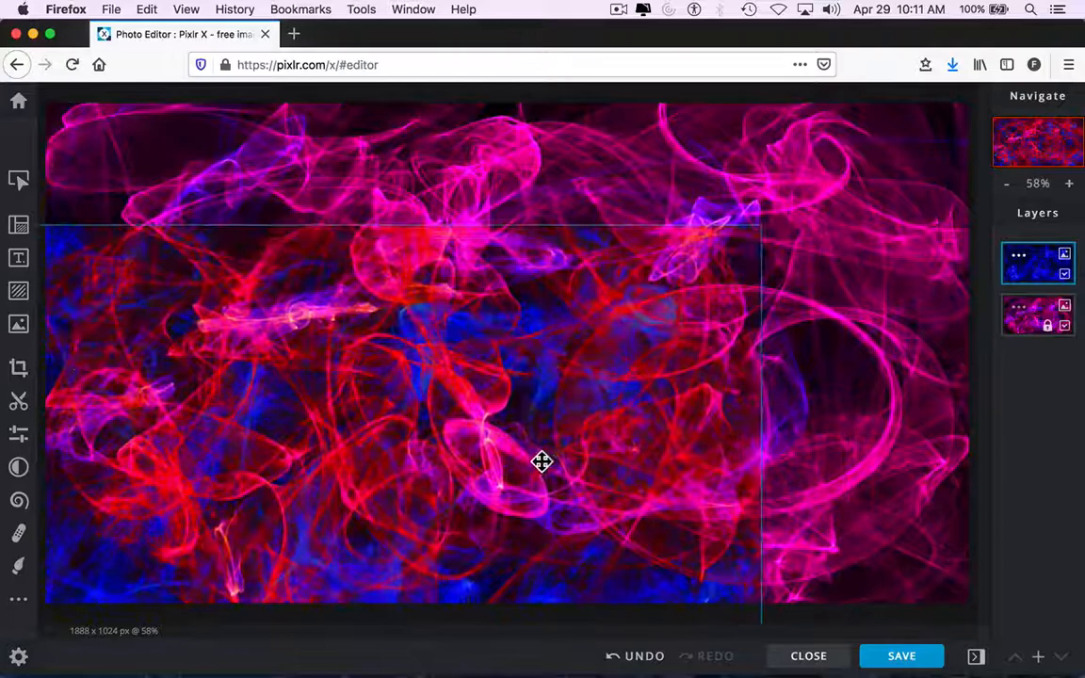
drag(541, 462, 753, 334)
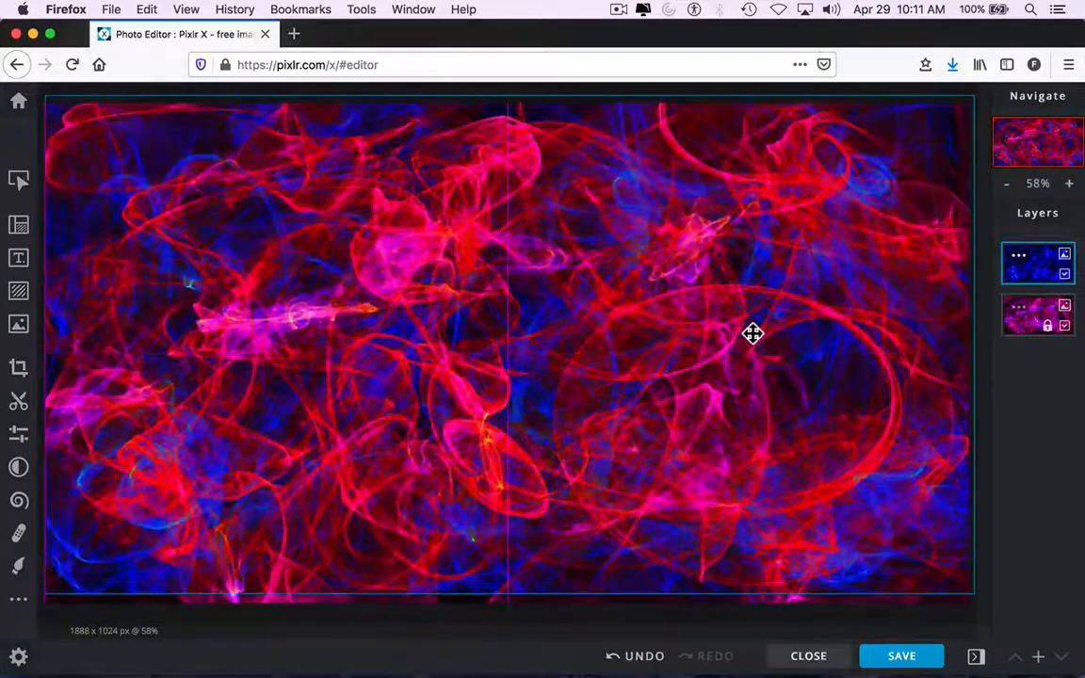
drag(753, 332, 759, 339)
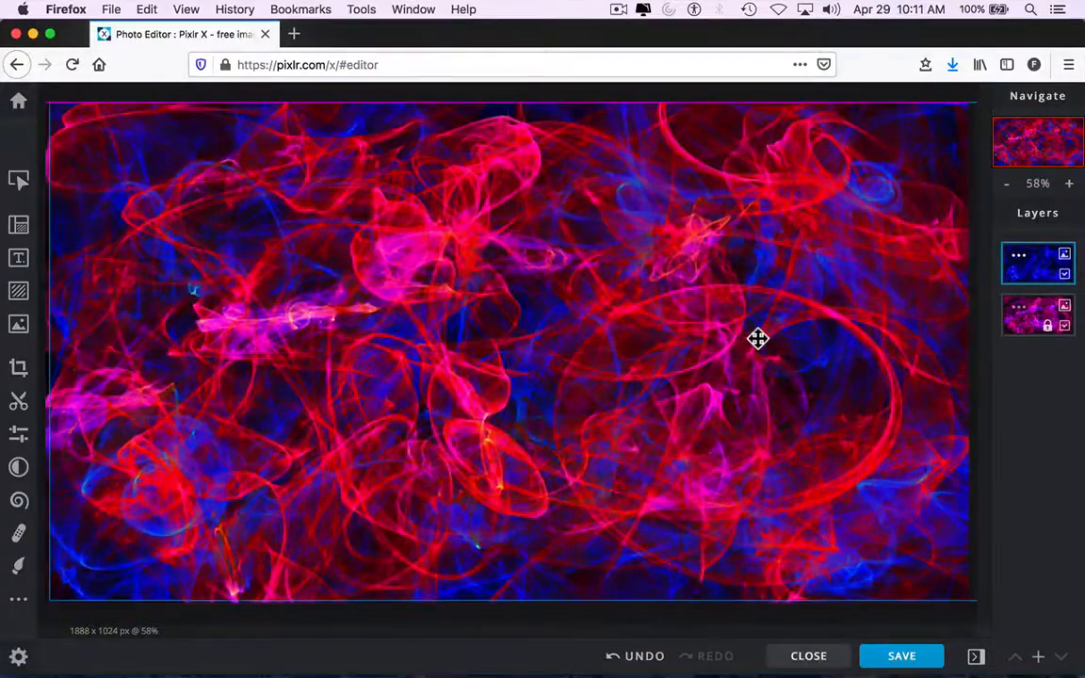
drag(759, 339, 770, 370)
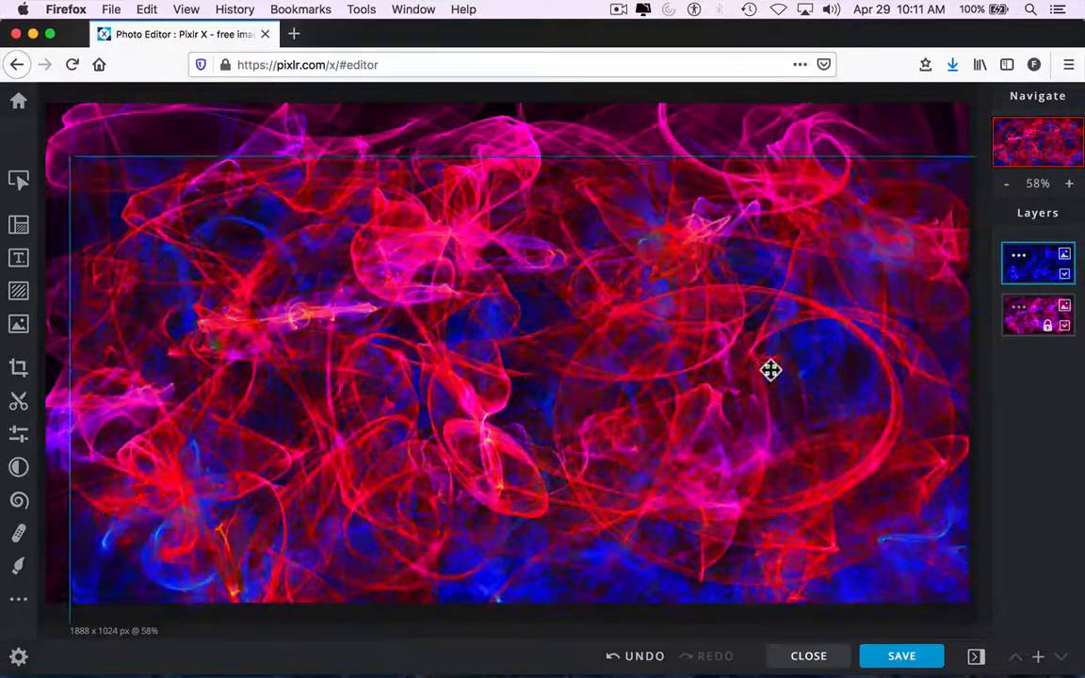
drag(770, 369, 756, 341)
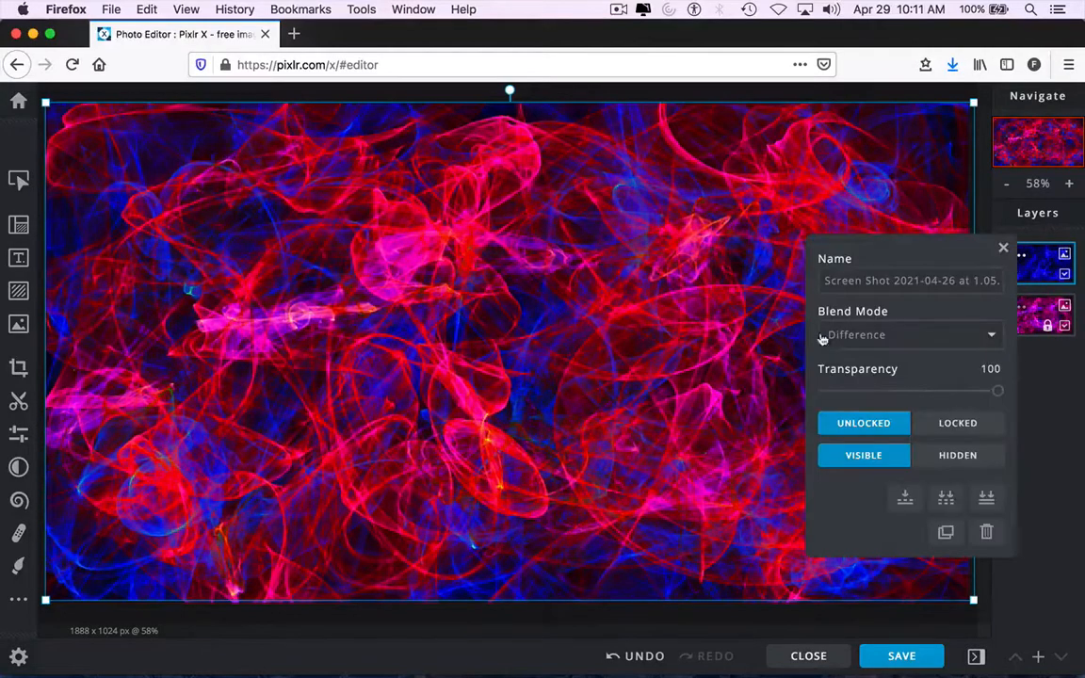
Save the composite as the JPG Flamepainter_Difference_03 and download it.
click(1003, 248)
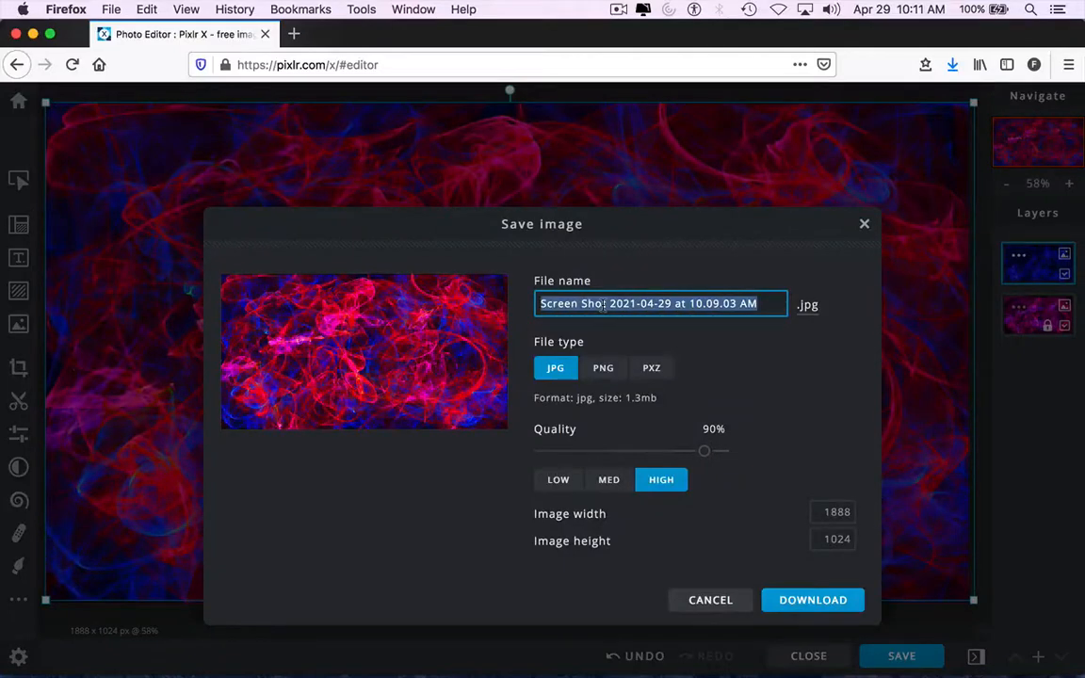
text(Flamep)
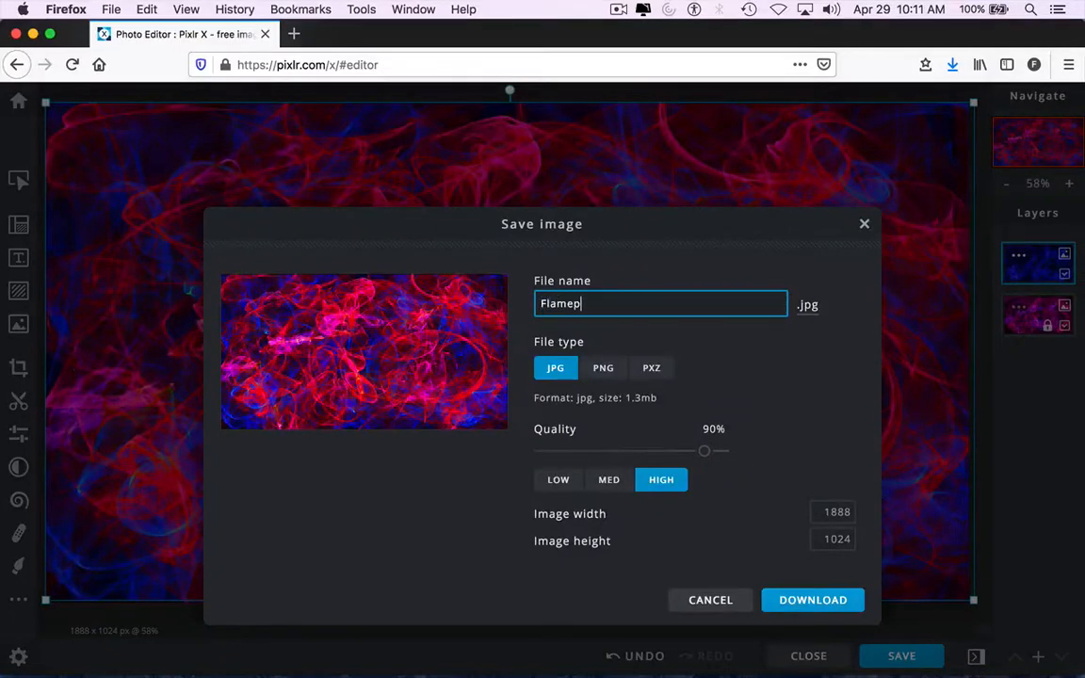
text(ainter_D)
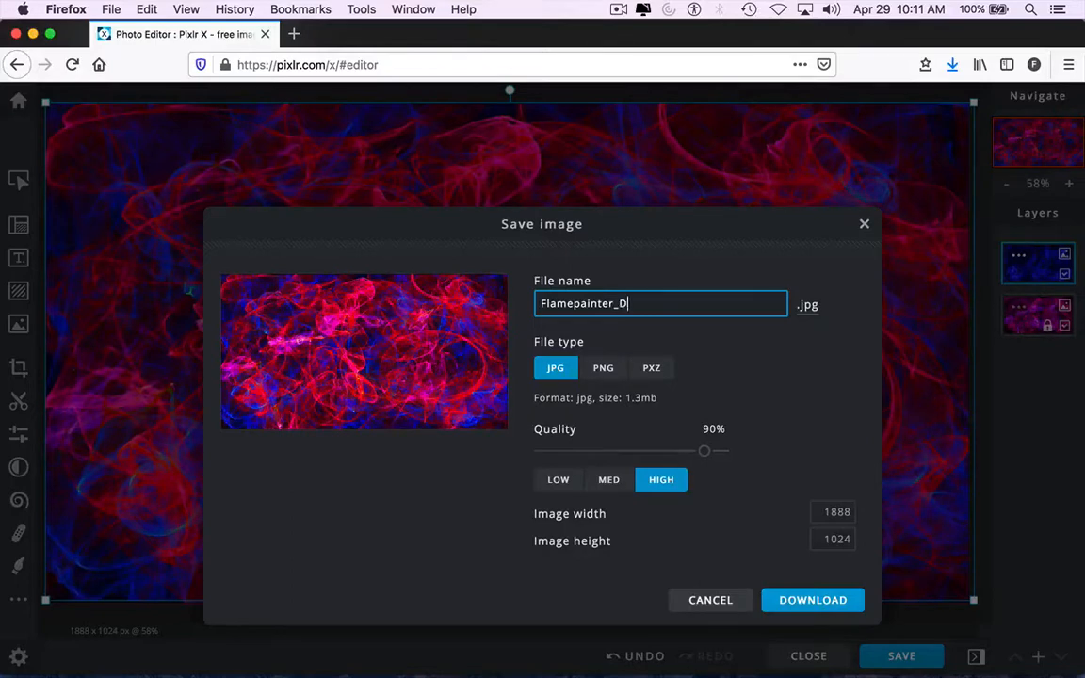
text(ifference)
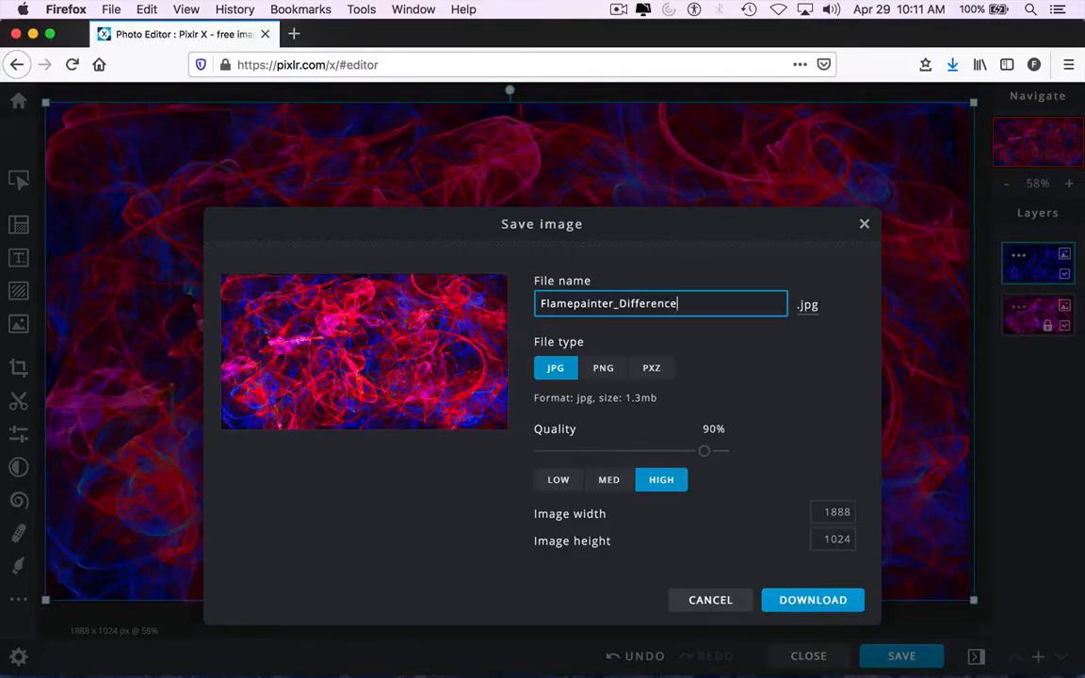
text(_03)
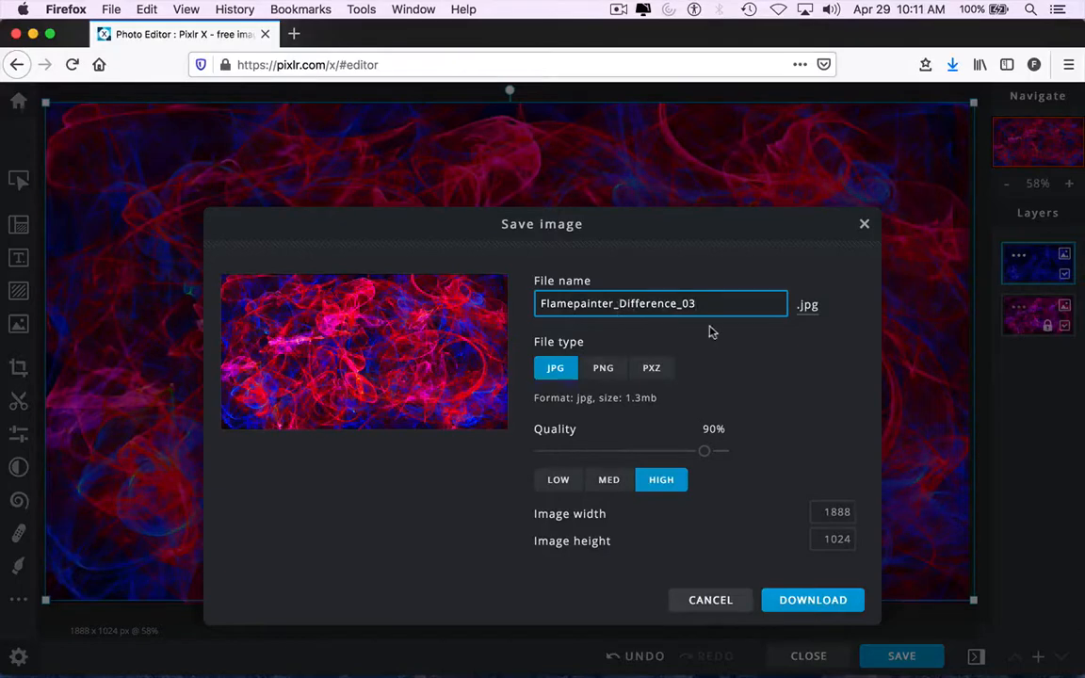
mouse_move(606, 472)
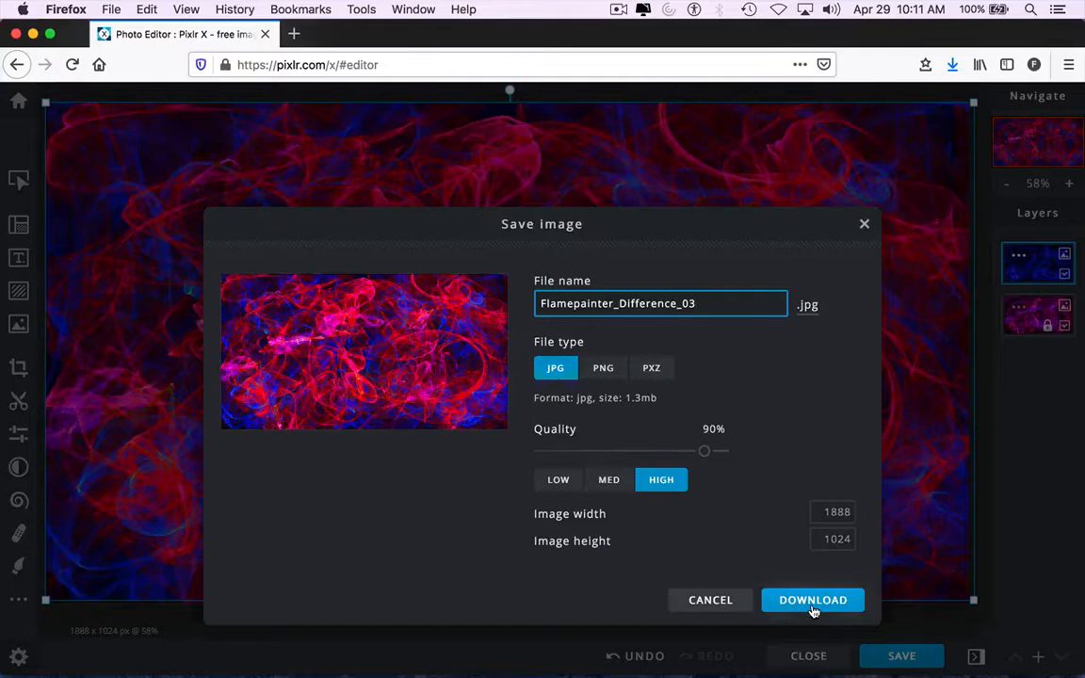
click(811, 600)
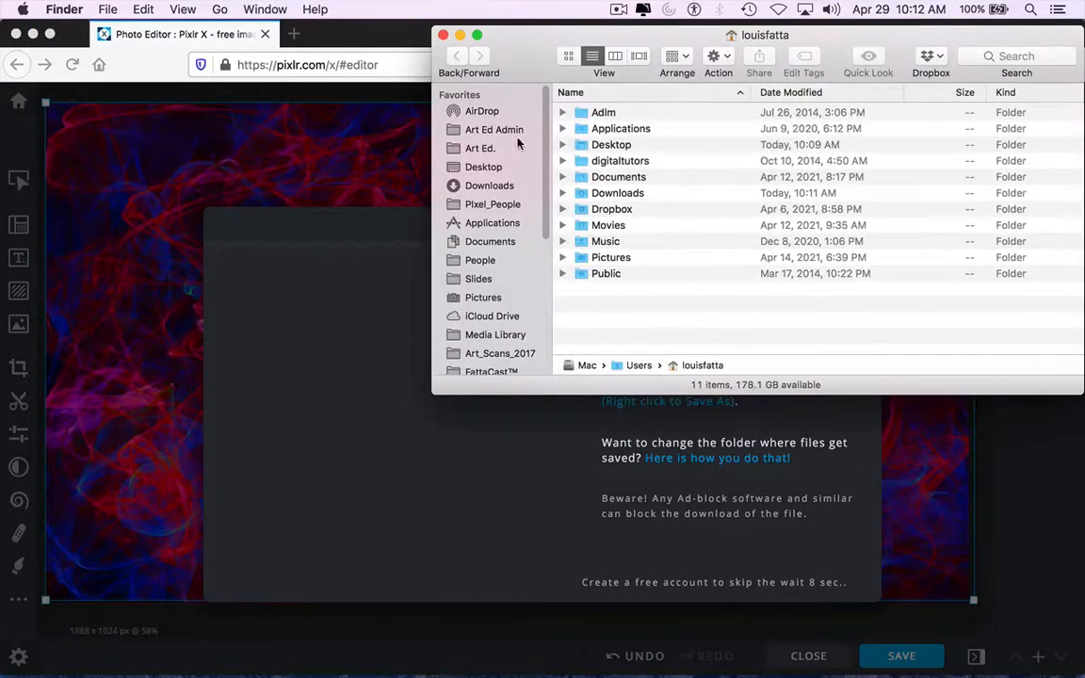
Open Flamepainter_Difference_03(1).jpg from Downloads in Preview.
click(489, 184)
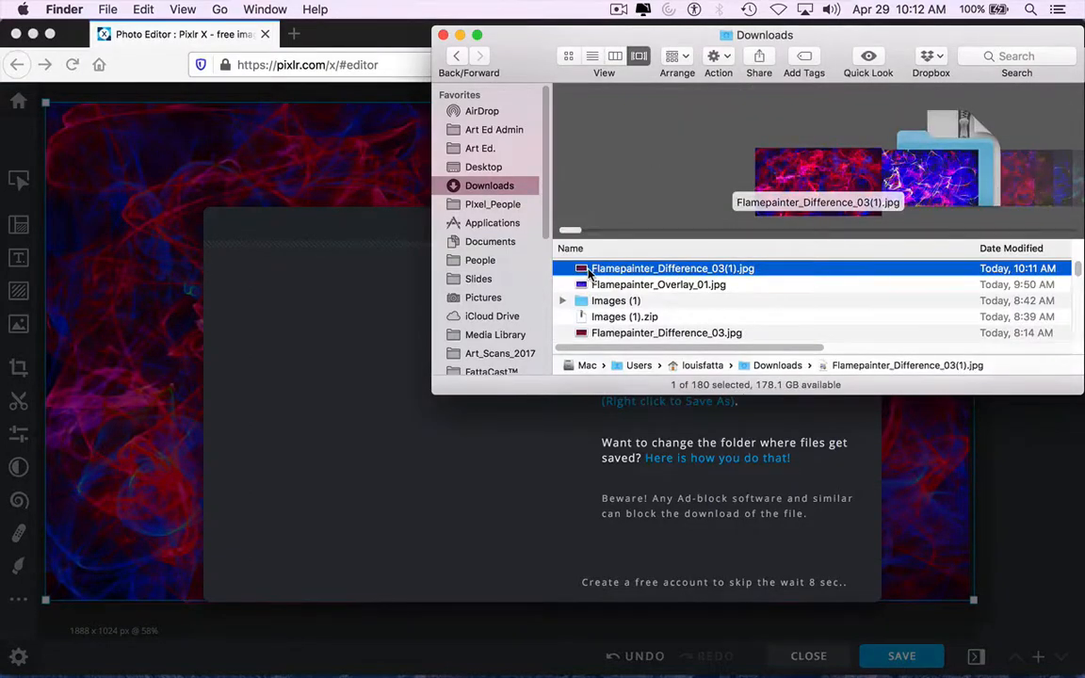
double_click(673, 269)
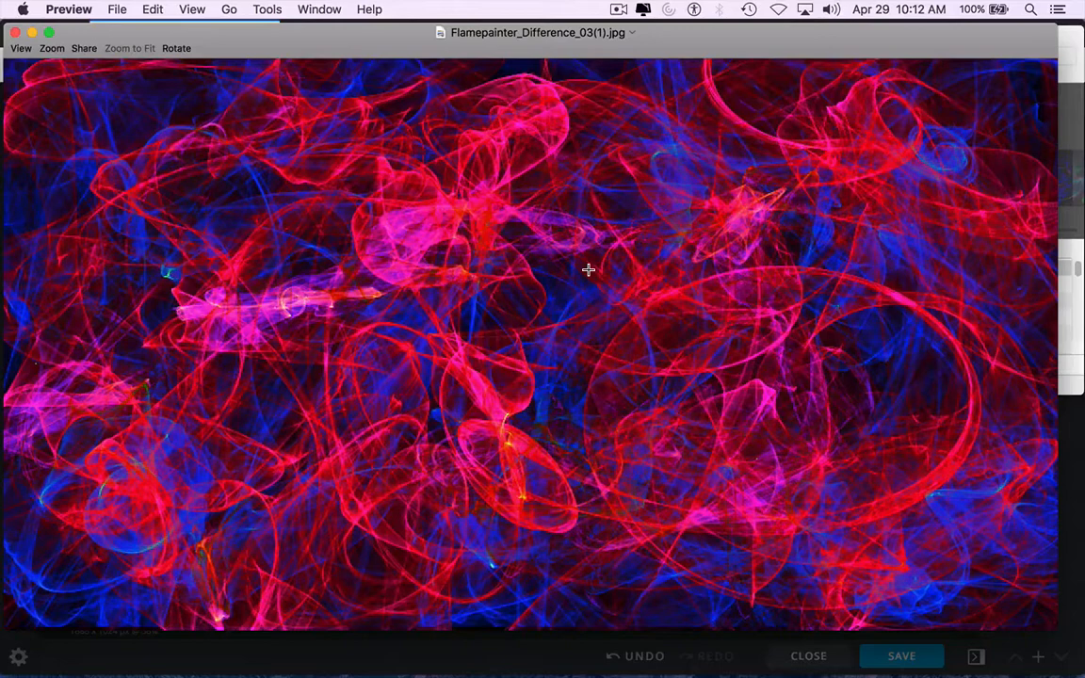
mouse_move(761, 55)
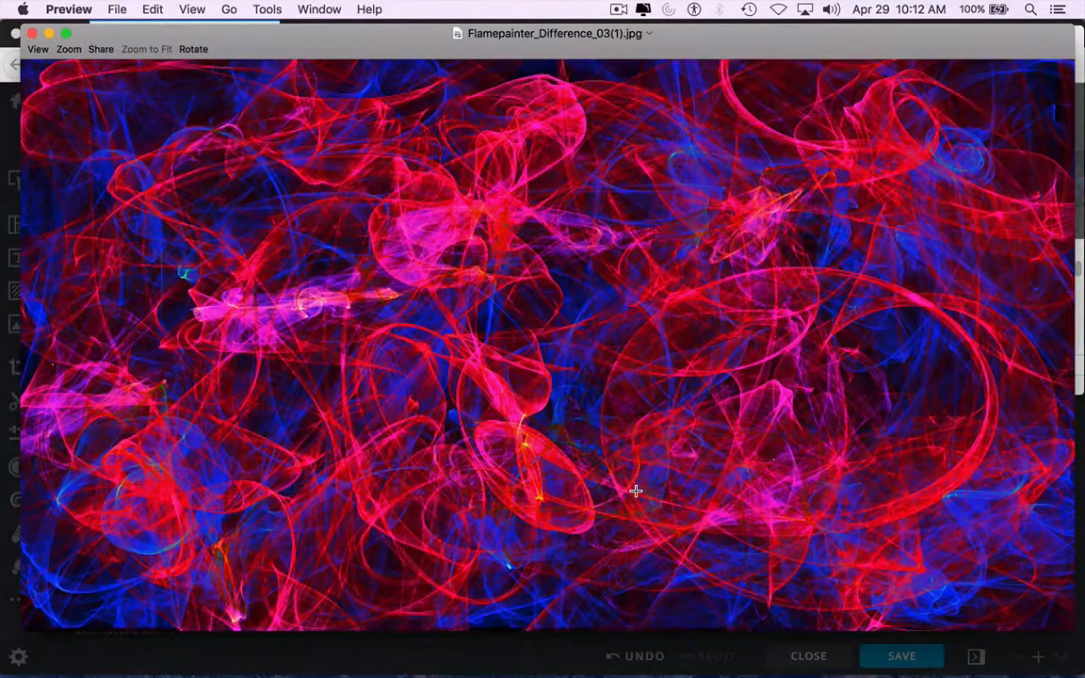
mouse_move(599, 370)
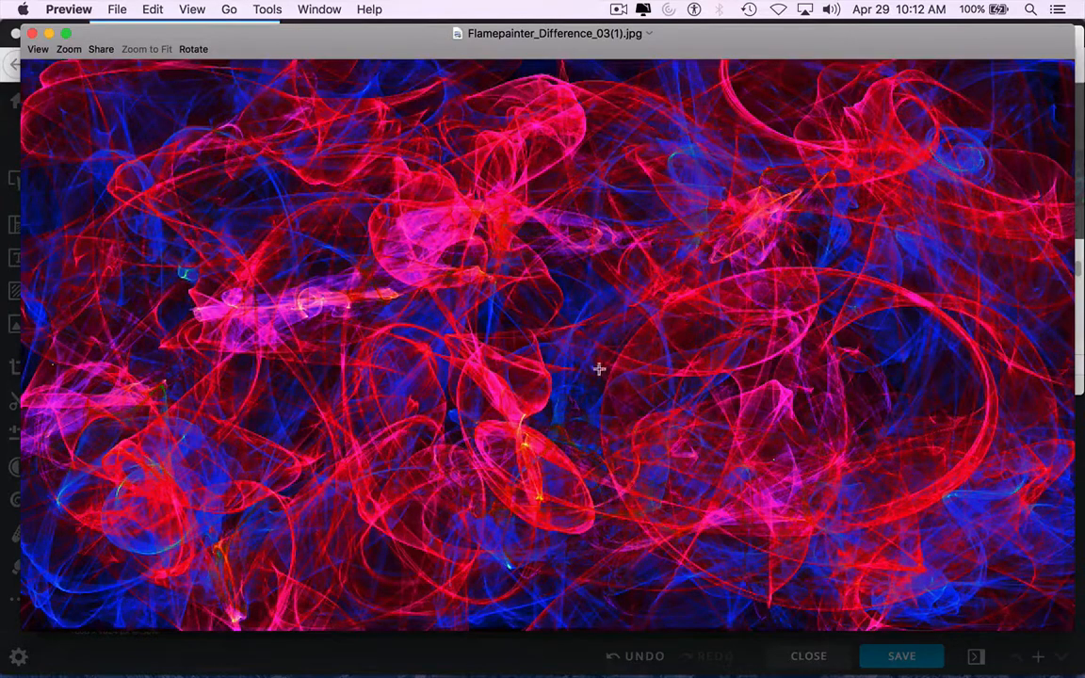
mouse_move(592, 356)
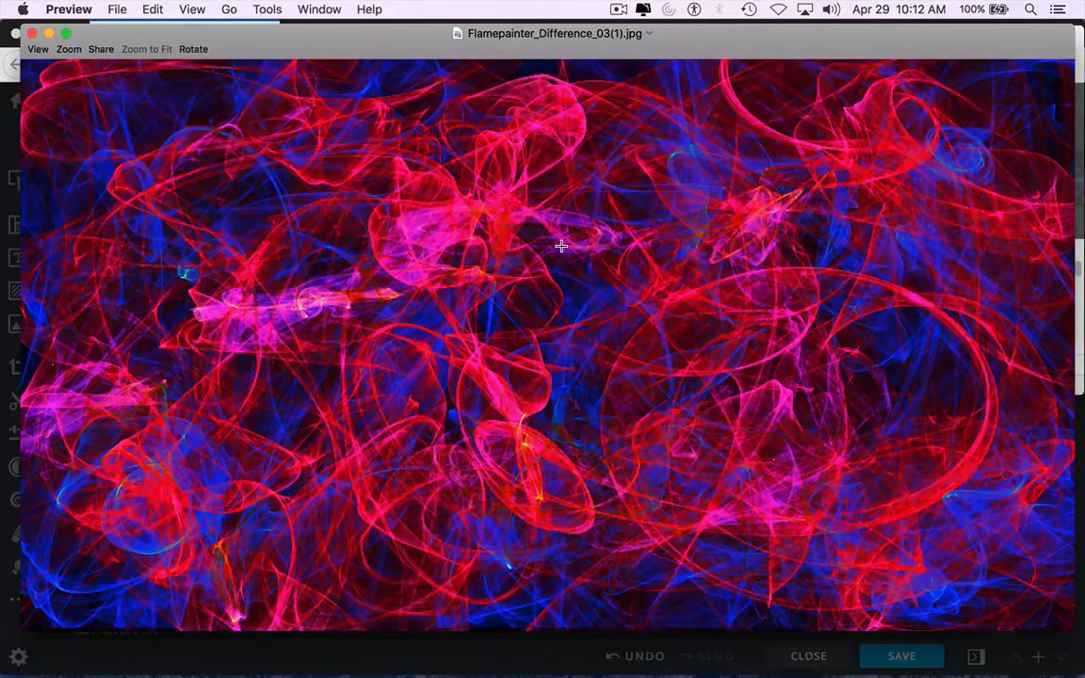
mouse_move(612, 35)
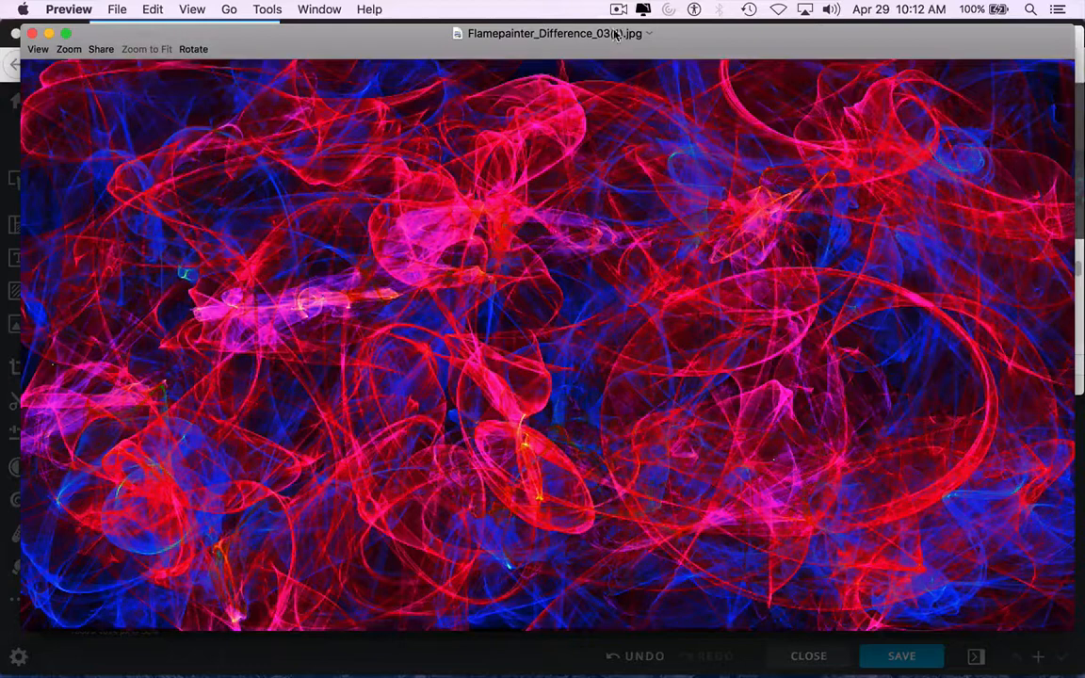